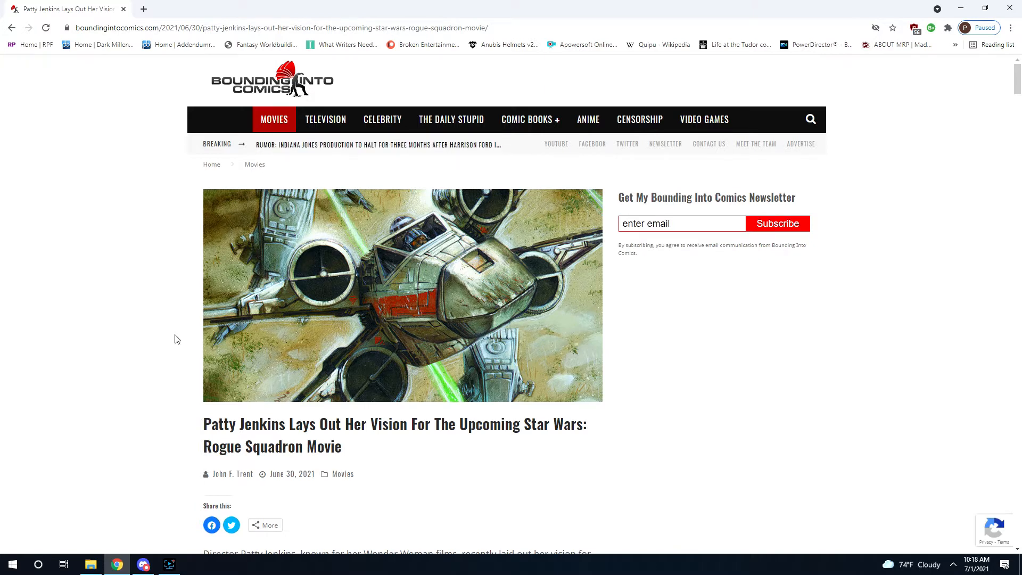
Read down past the intro and highlight part of Kennedy's announcement quote.
scroll(down, 3)
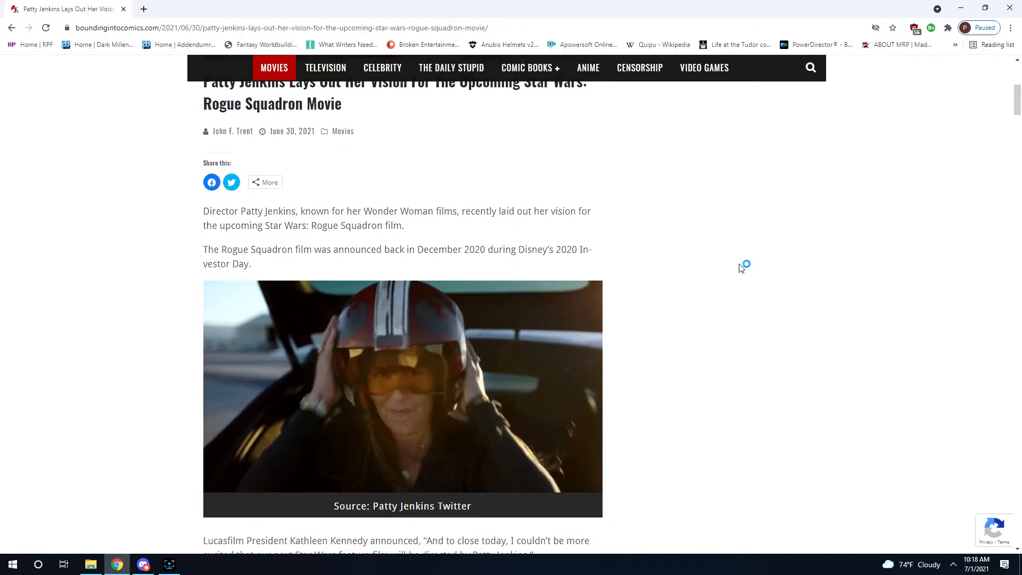
scroll(down, 3)
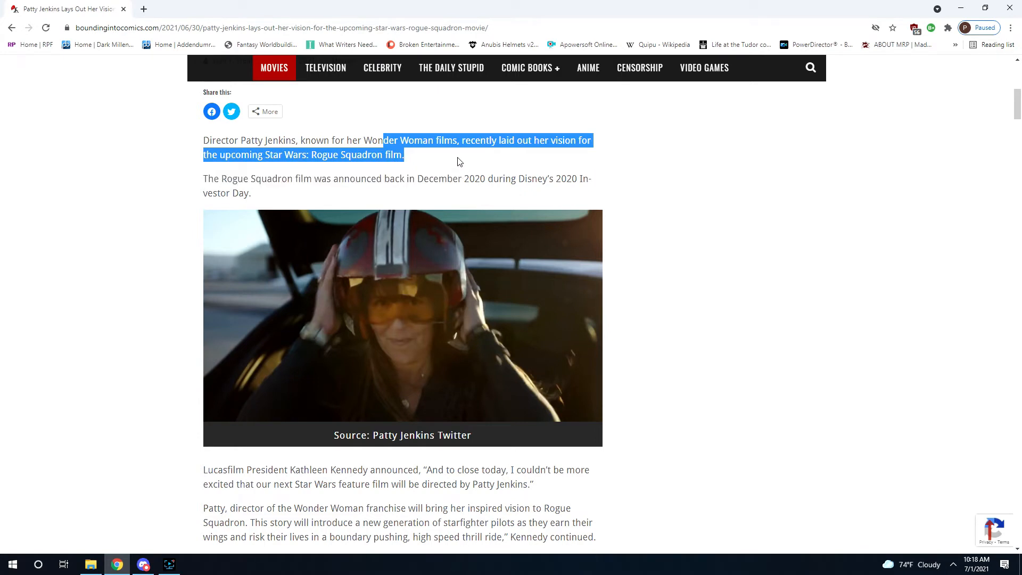
scroll(down, 3)
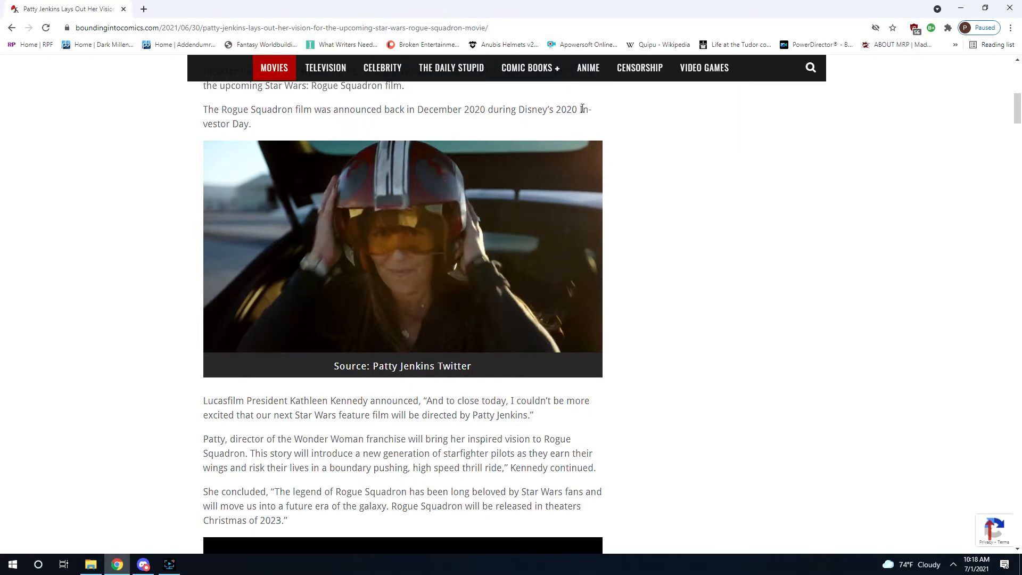
scroll(down, 3)
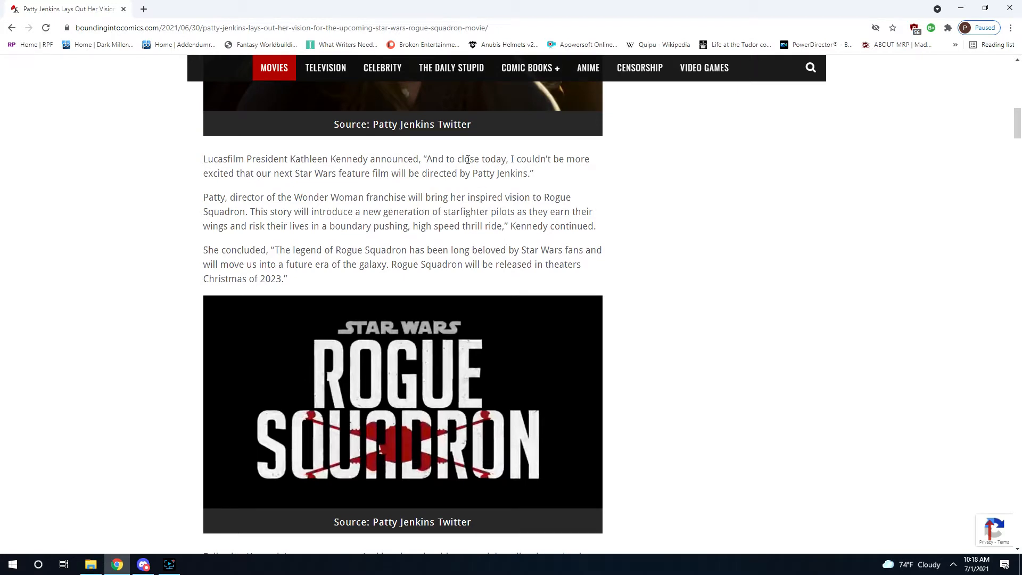
drag(461, 159, 471, 172)
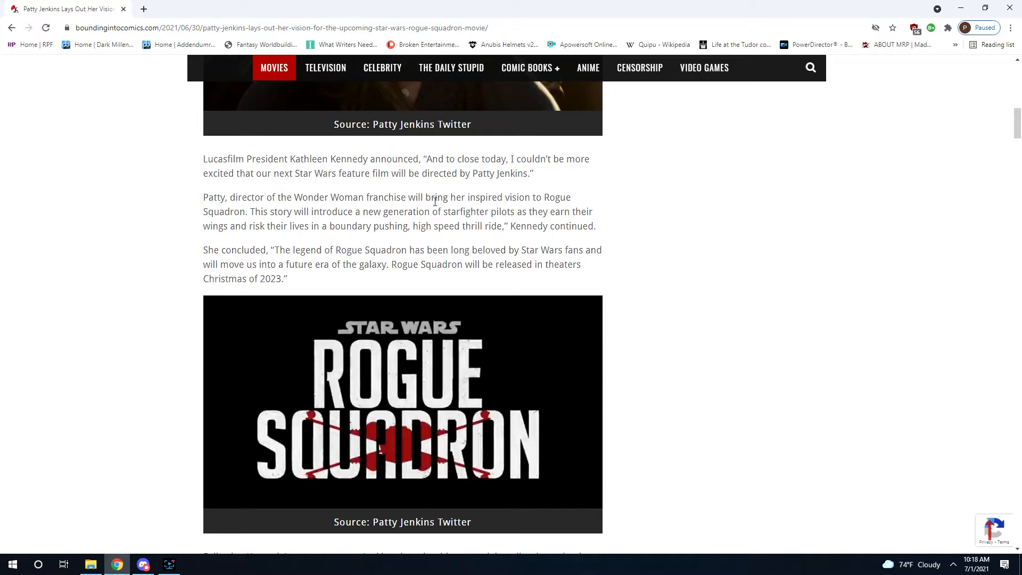
Highlight the quote about Jenkins' vision, clear it, and read on to her embedded tweet.
scroll(down, 3)
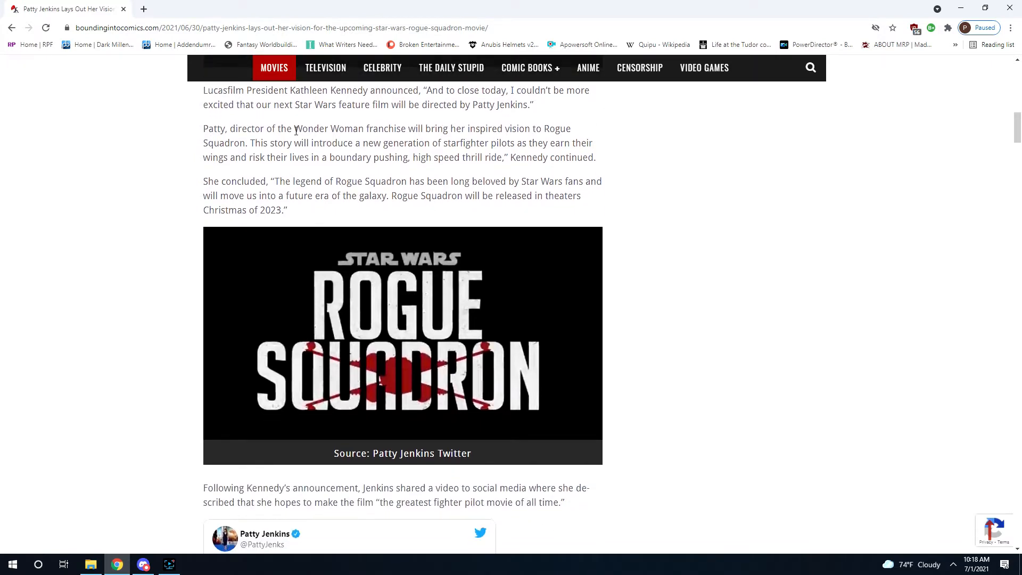
drag(313, 129, 337, 143)
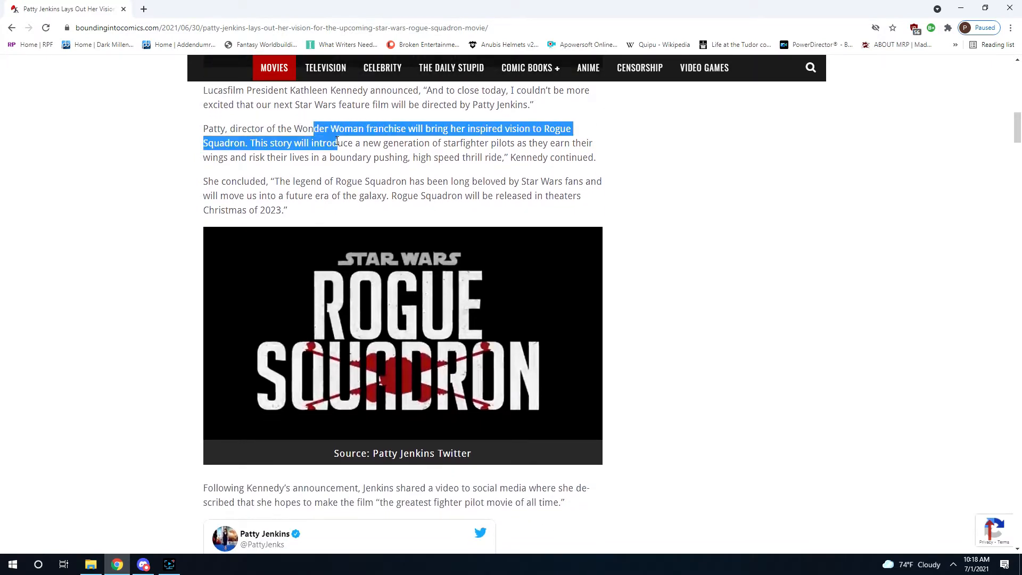
click(542, 130)
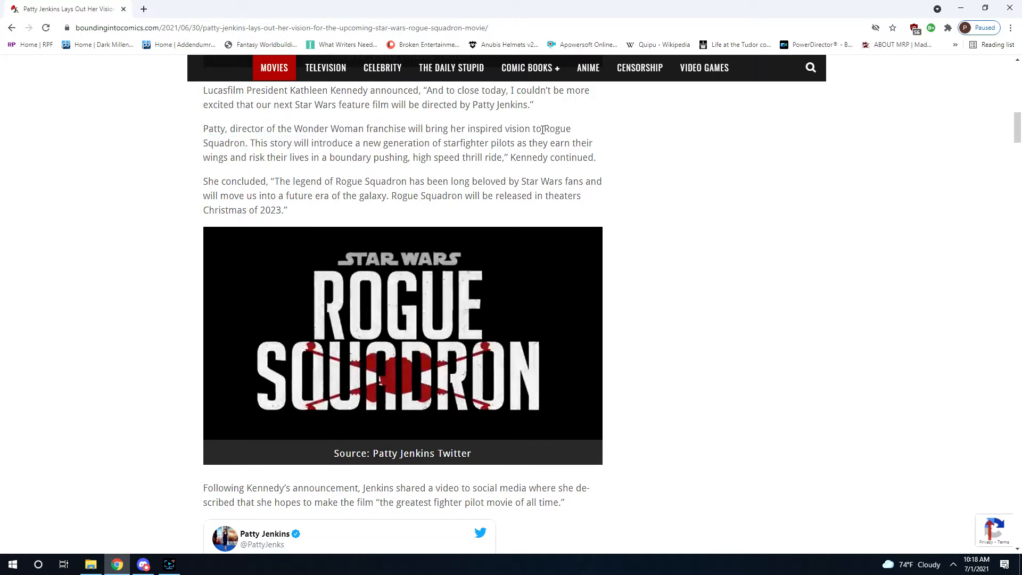
mouse_move(515, 167)
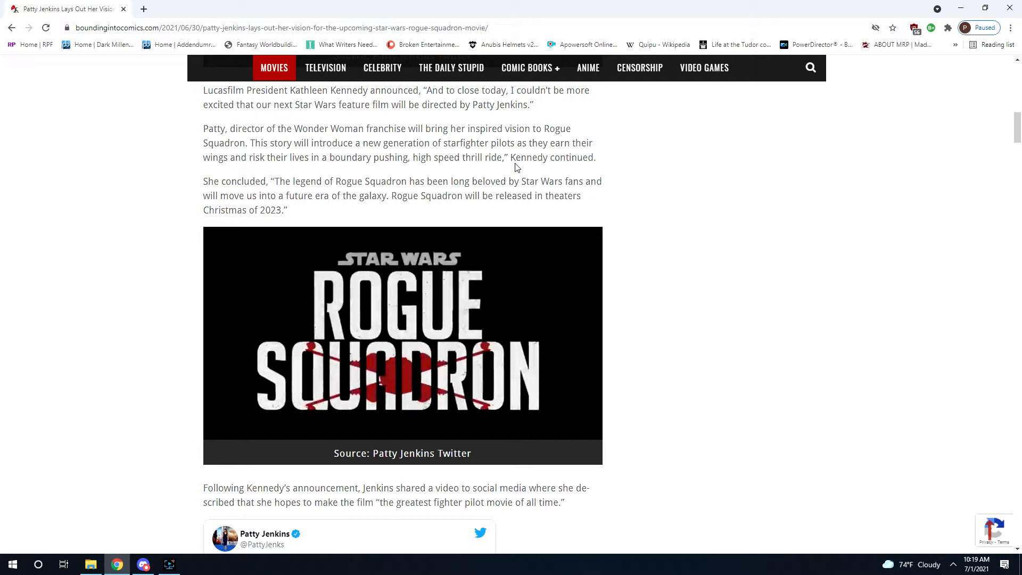
scroll(down, 3)
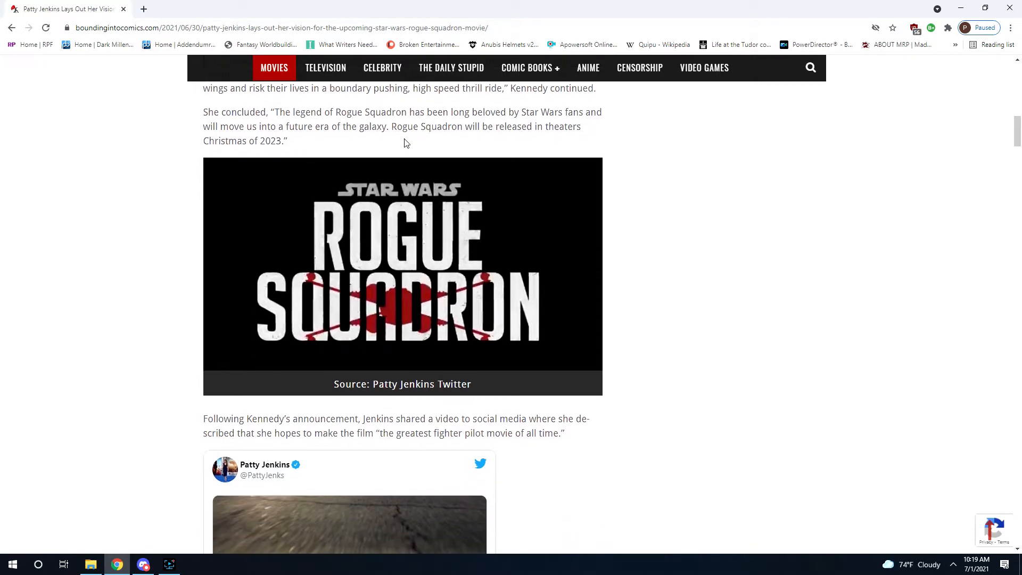
mouse_move(660, 150)
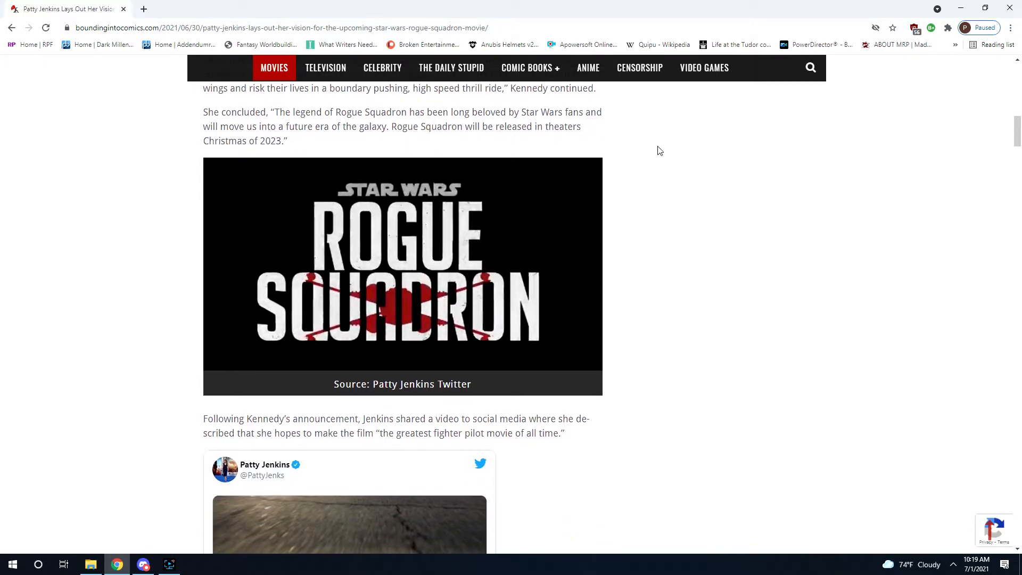
mouse_move(619, 130)
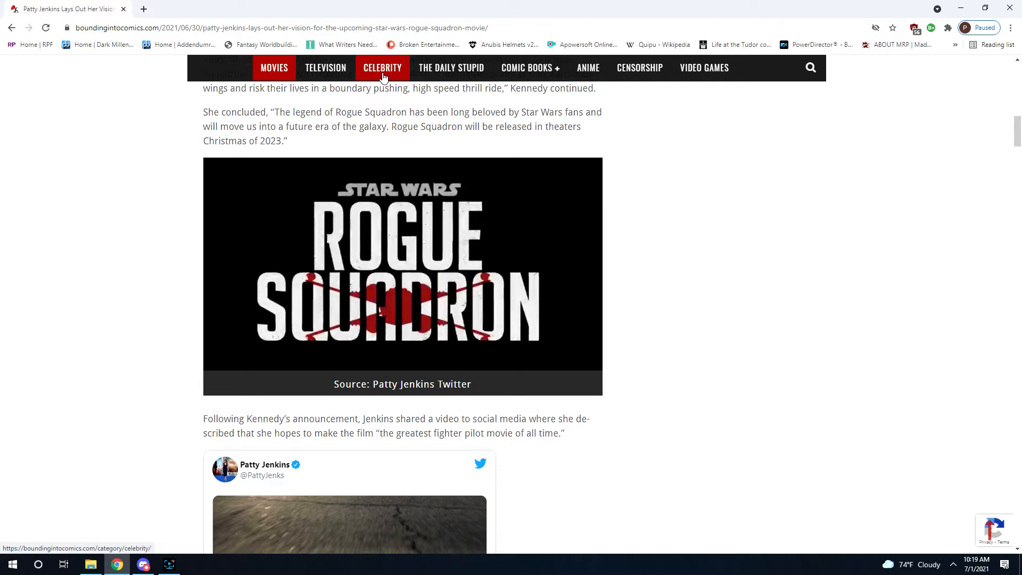
mouse_move(672, 281)
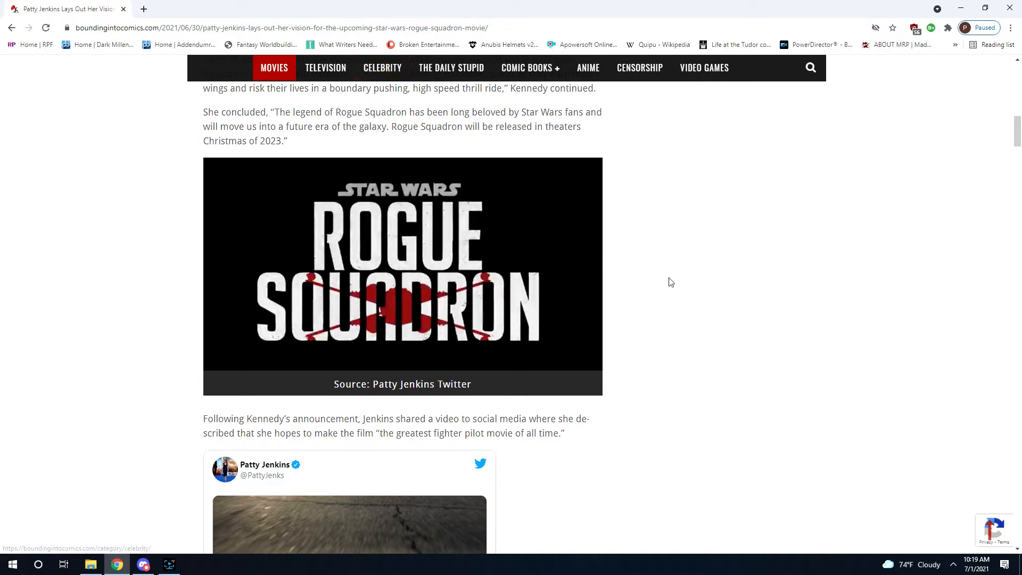
Read past the tweet and highlight the sentence about the Associated Press interview.
scroll(down, 3)
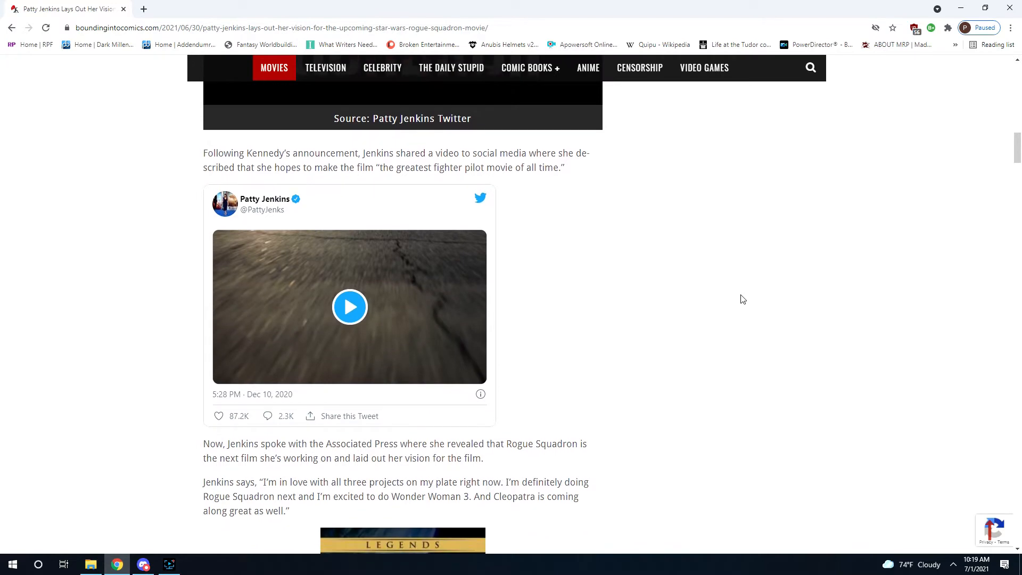
mouse_move(501, 336)
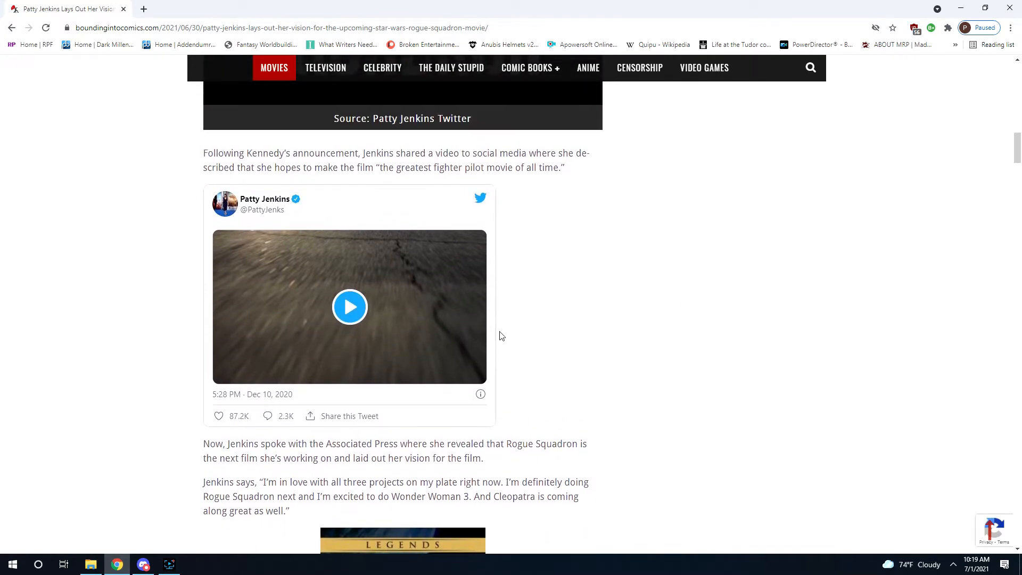
scroll(down, 3)
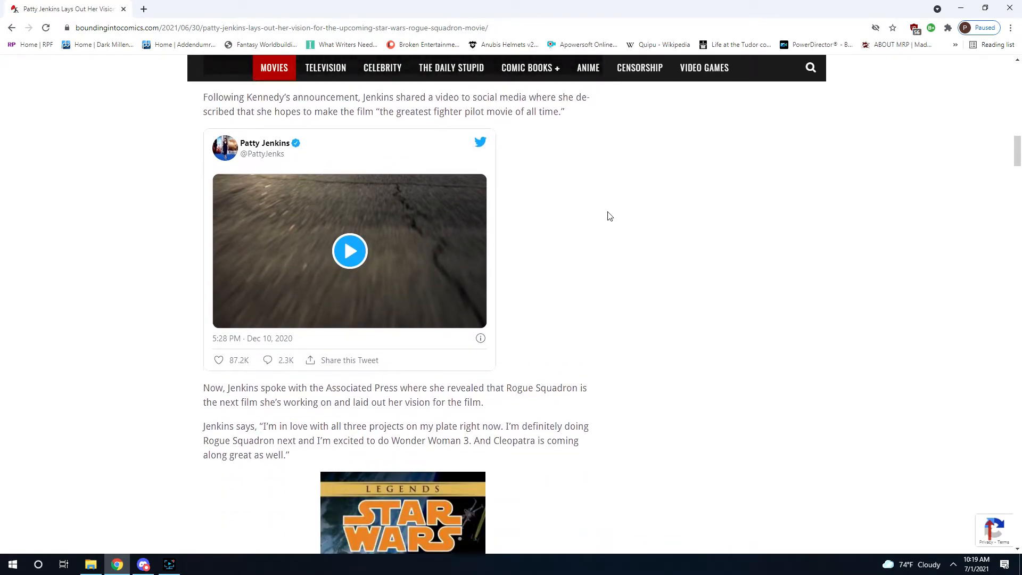
scroll(down, 3)
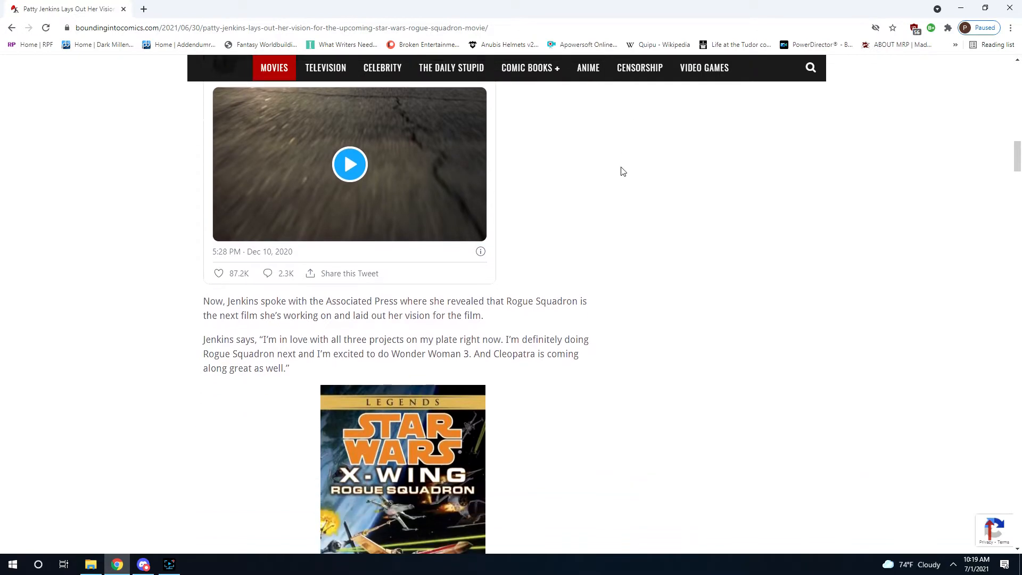
scroll(down, 3)
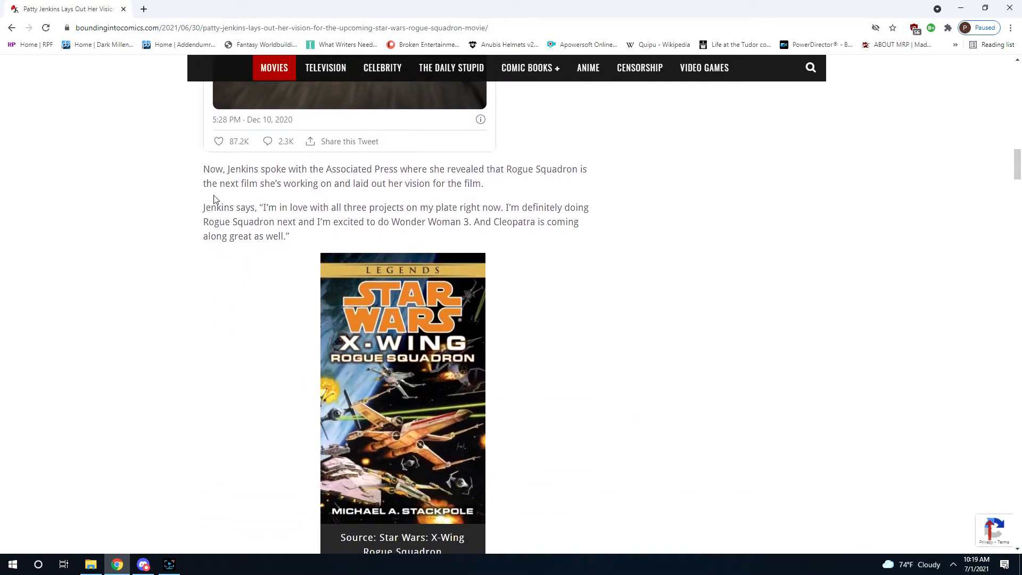
mouse_move(256, 173)
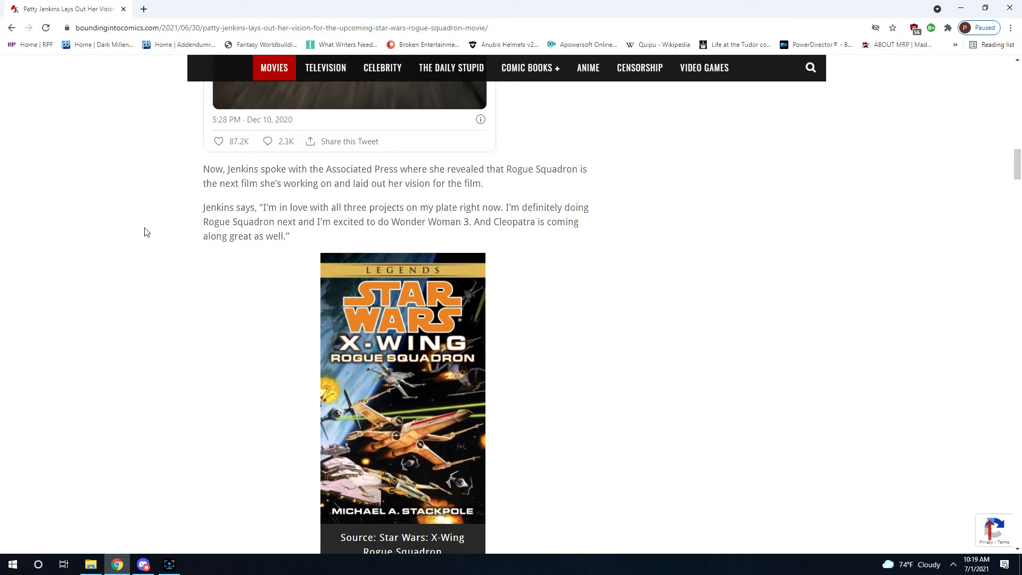
mouse_move(106, 236)
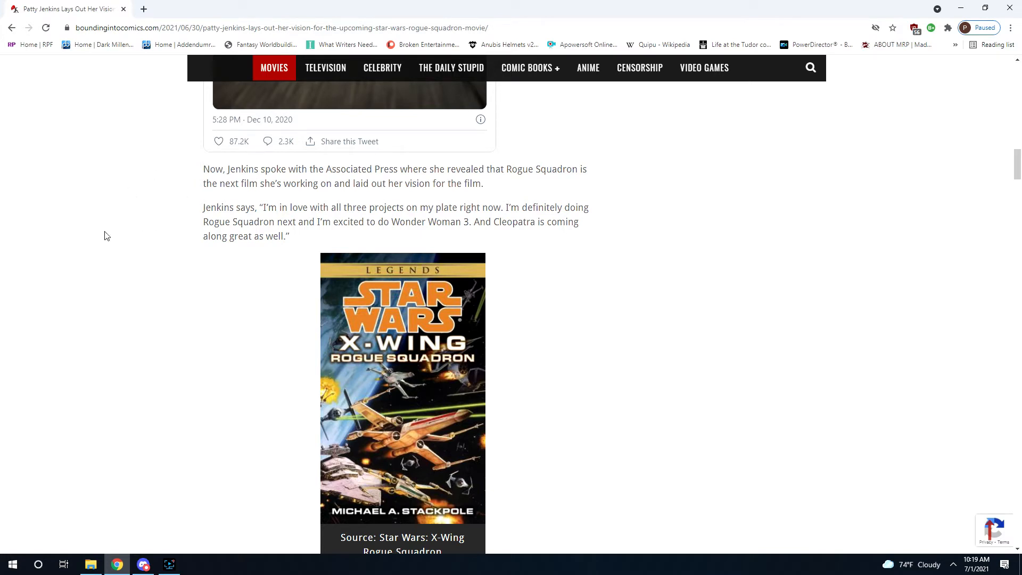
mouse_move(33, 233)
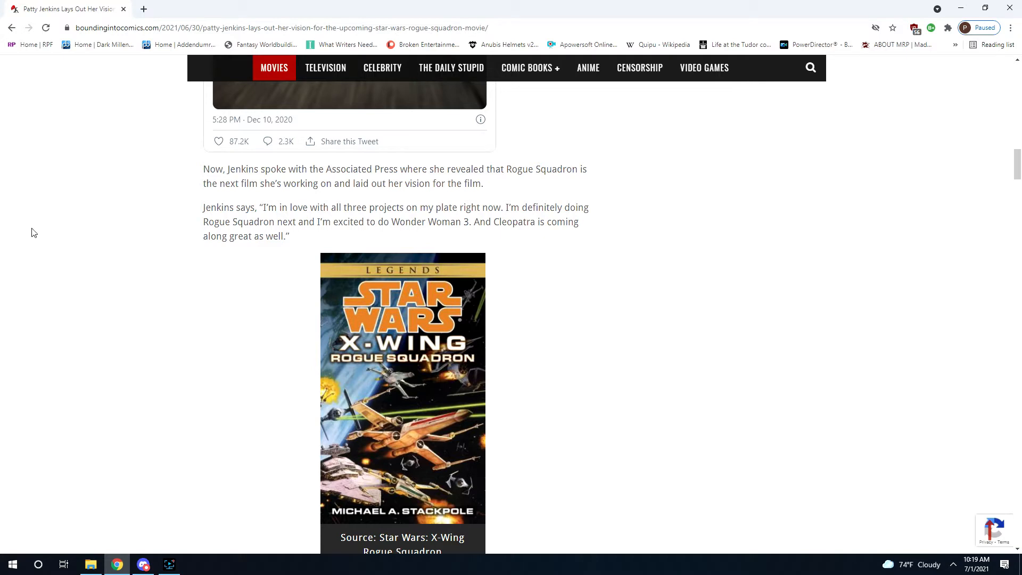
mouse_move(69, 152)
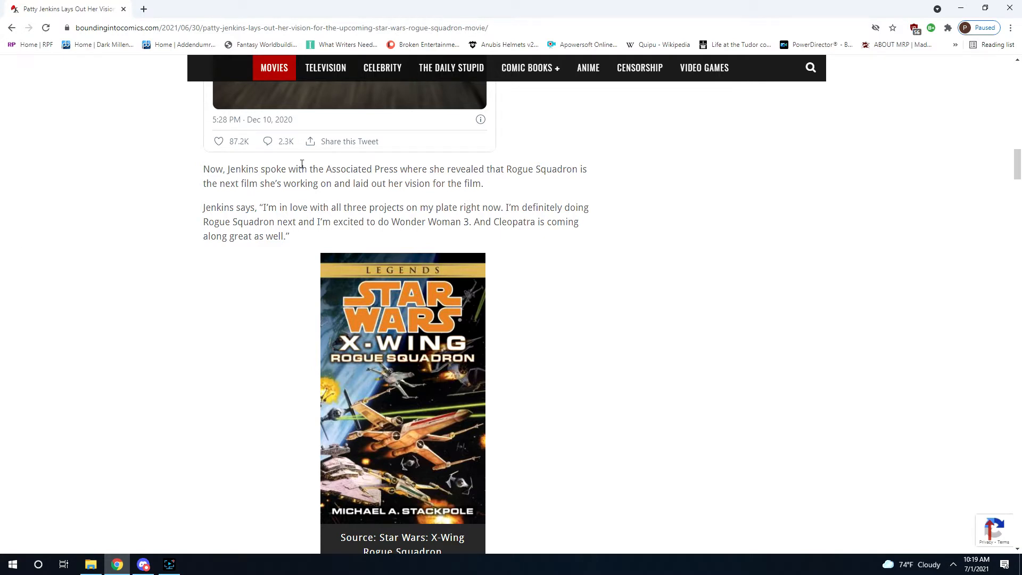
drag(302, 169, 586, 169)
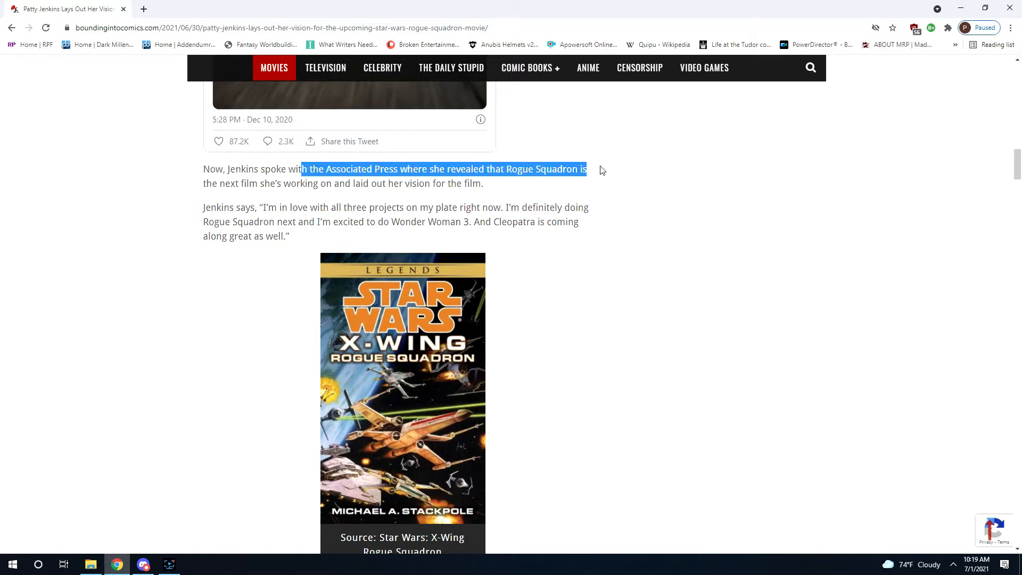
Highlight Jenkins' 'I'm in love with all three projects' quote through the Wonder Woman mention.
scroll(down, 3)
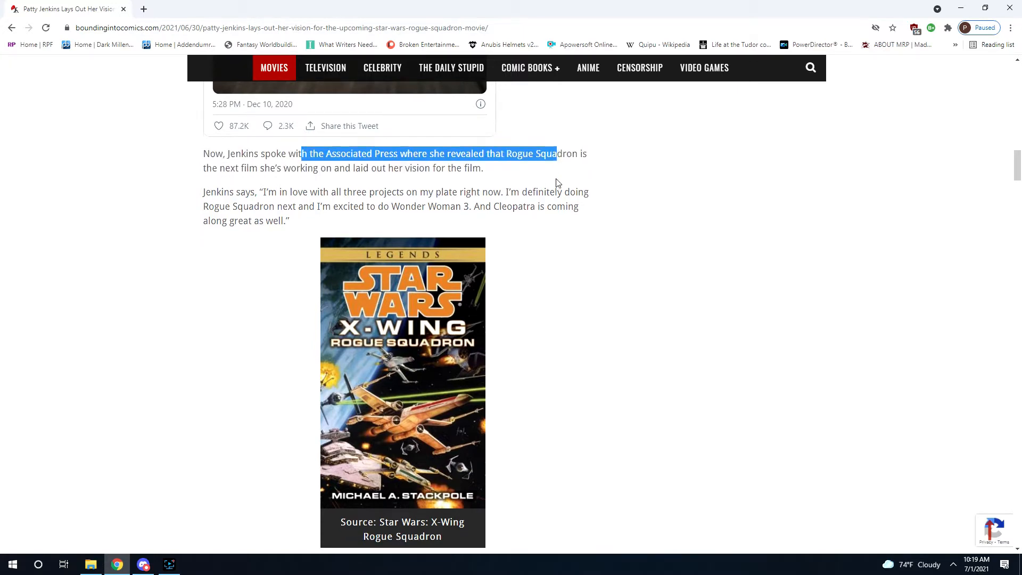
scroll(down, 3)
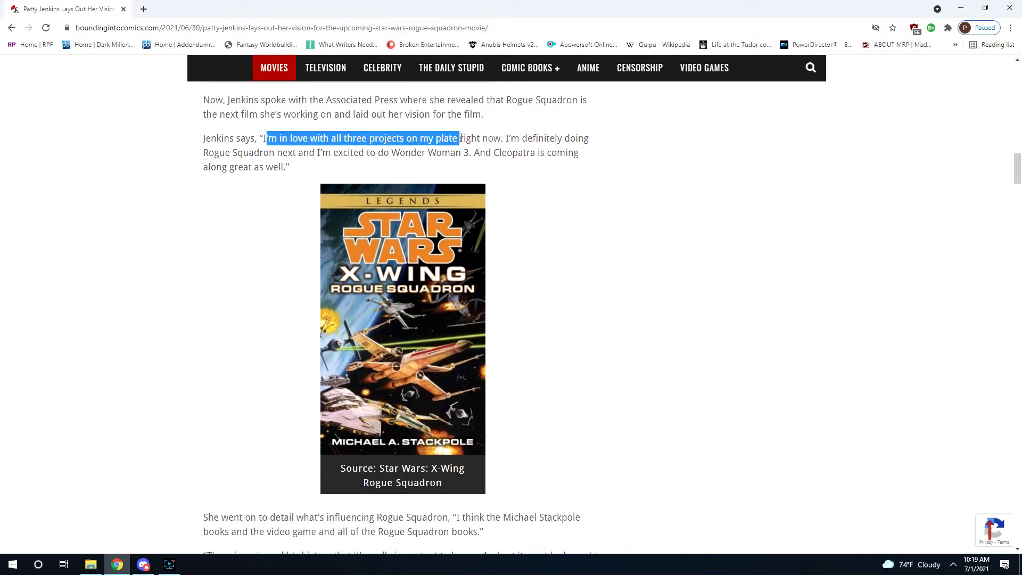
drag(458, 137, 473, 152)
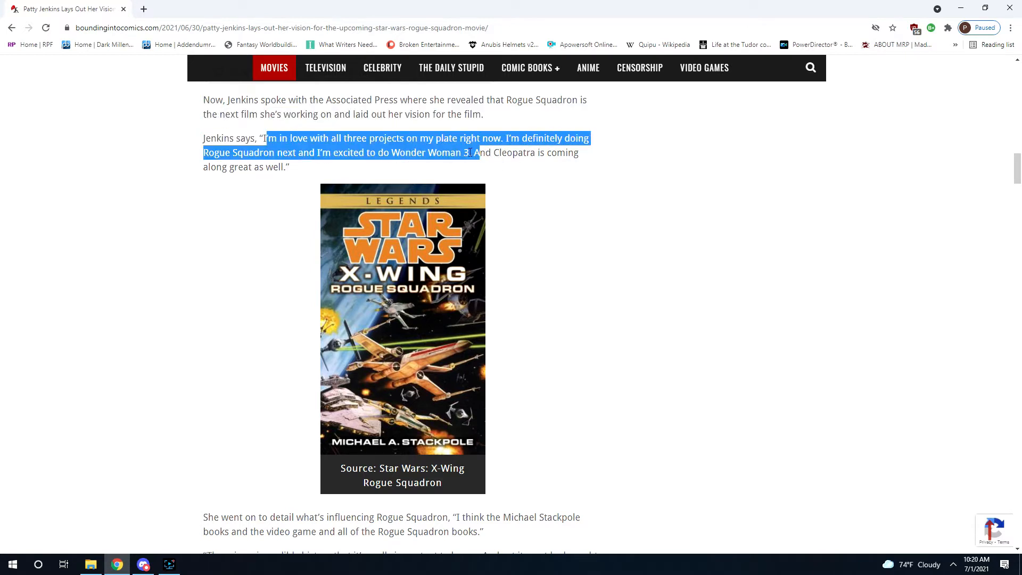
drag(473, 152, 391, 153)
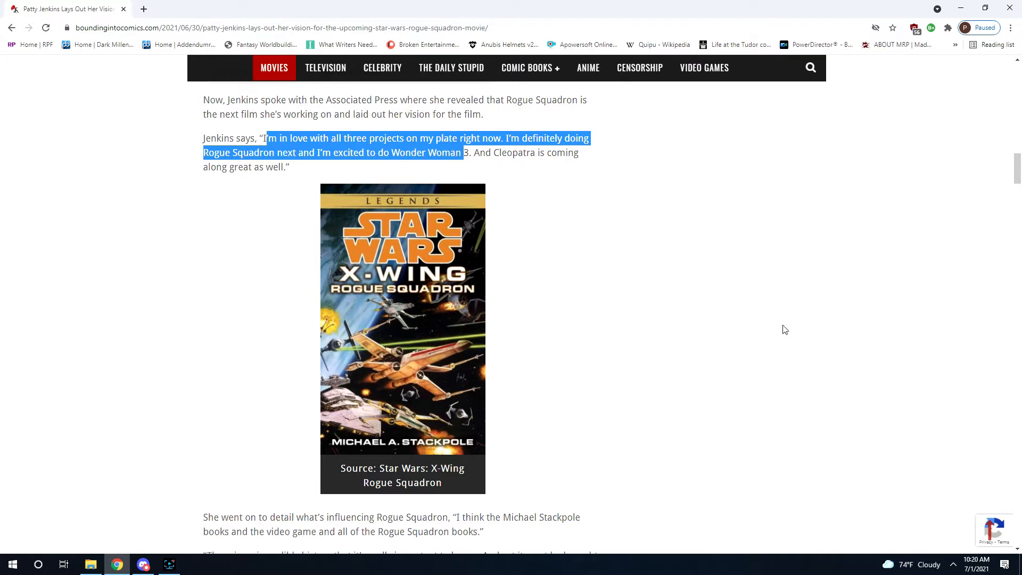
Highlight the paragraph on Rogue Squadron's Stackpole and video-game influences, then clear it.
scroll(down, 3)
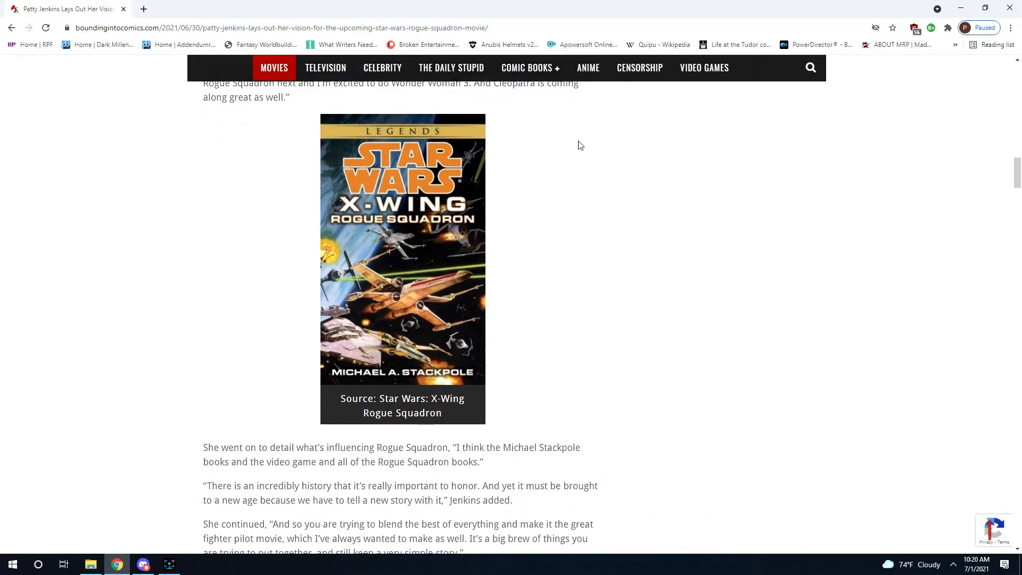
scroll(down, 3)
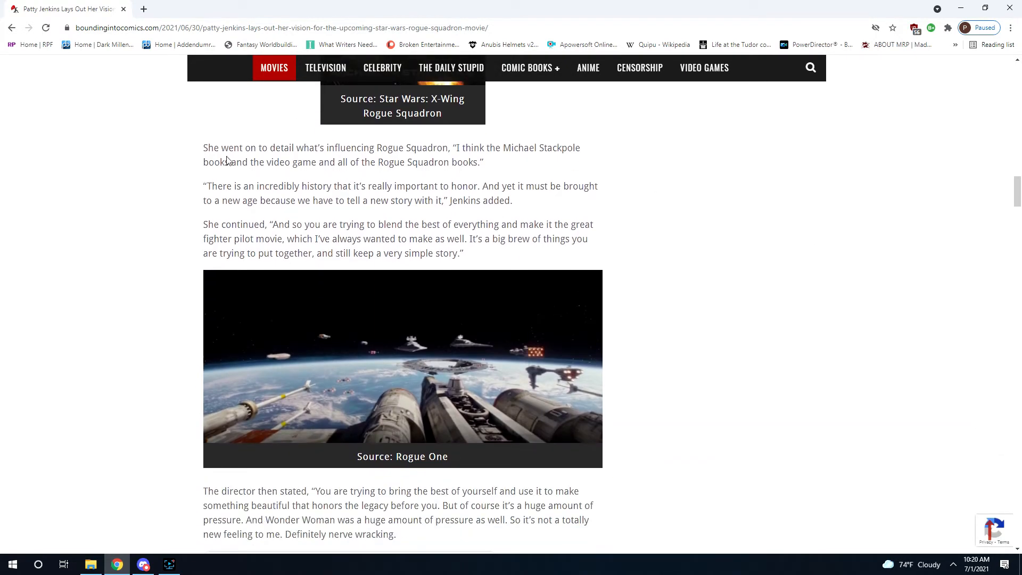
drag(362, 147, 230, 162)
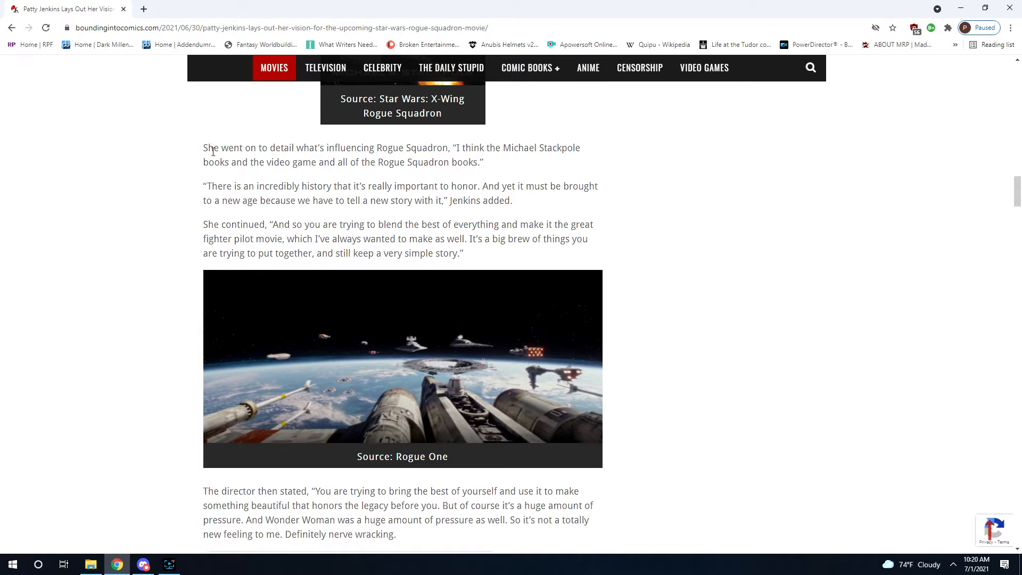
drag(212, 147, 483, 162)
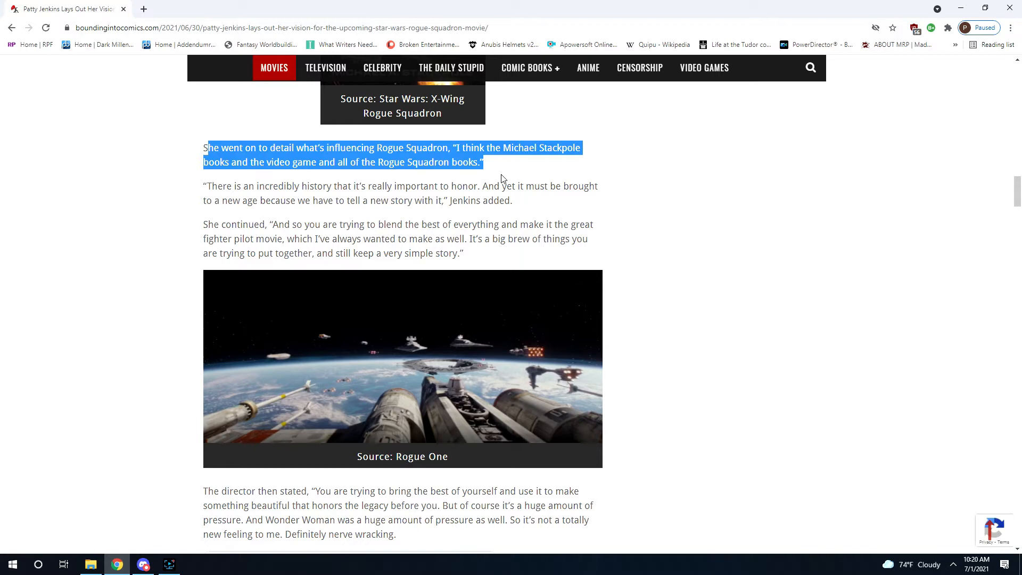
mouse_move(497, 198)
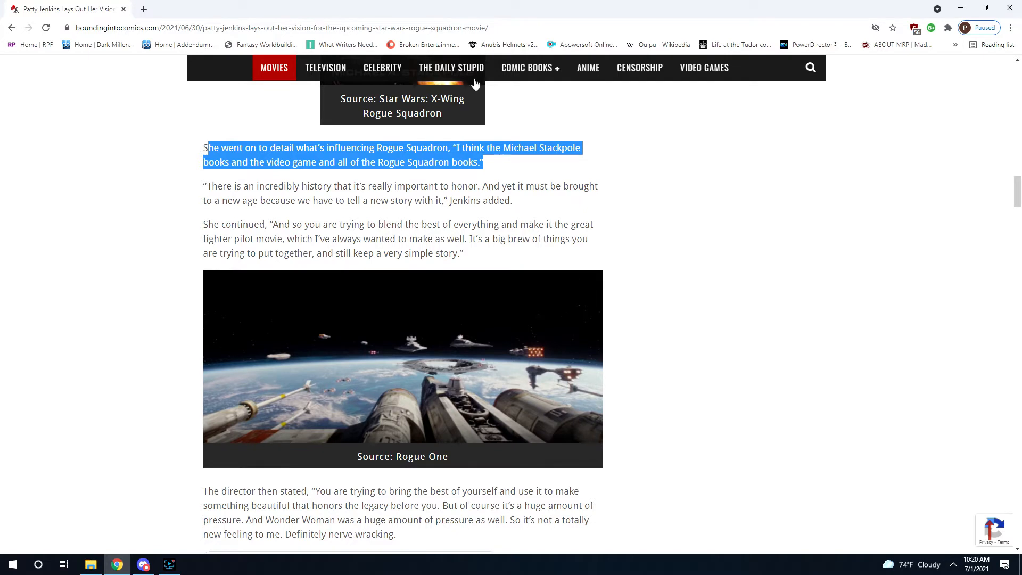
click(201, 182)
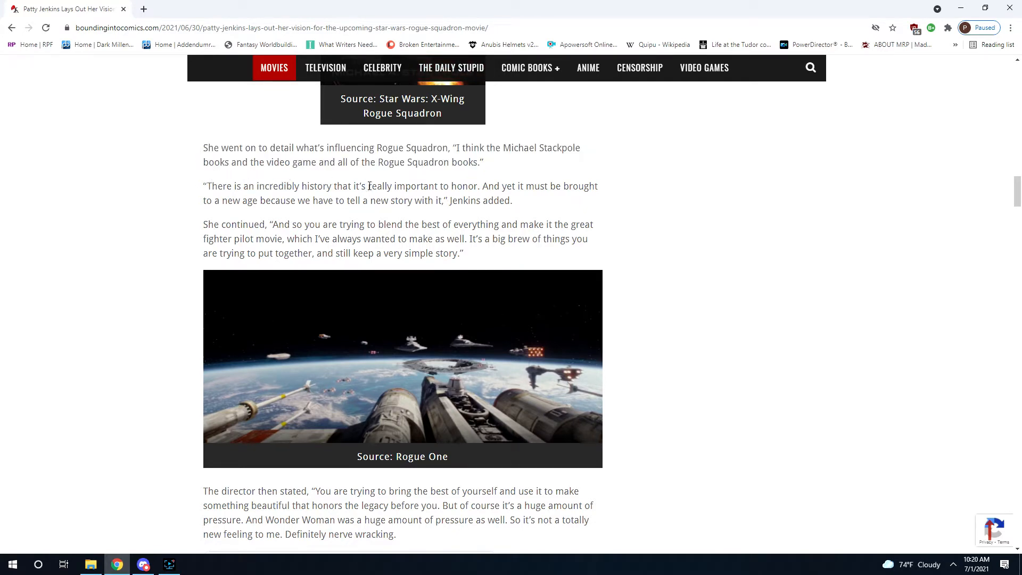
Highlight 'really important to', clear it, then highlight the quote about telling a new story.
drag(366, 185, 448, 186)
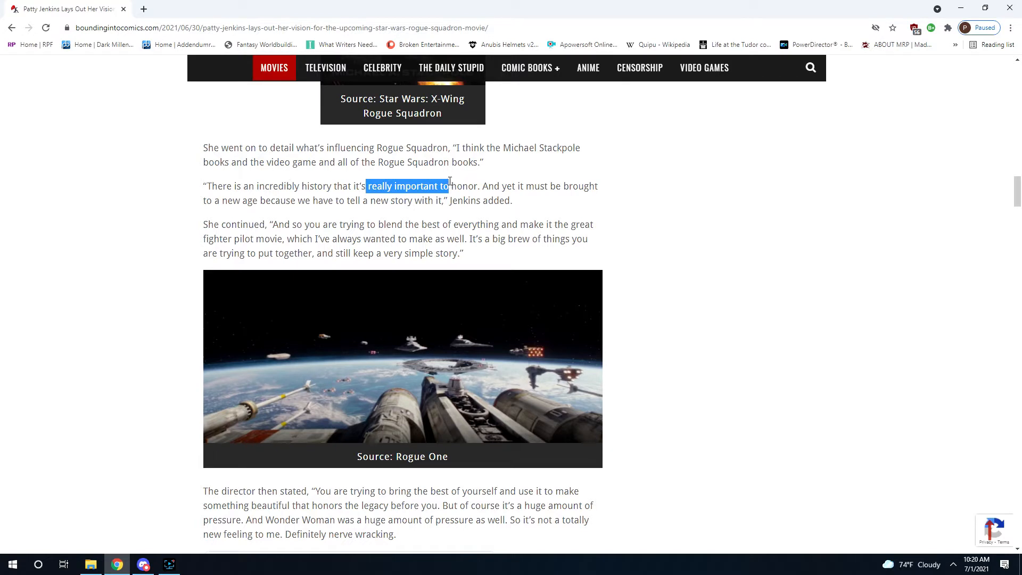
mouse_move(533, 218)
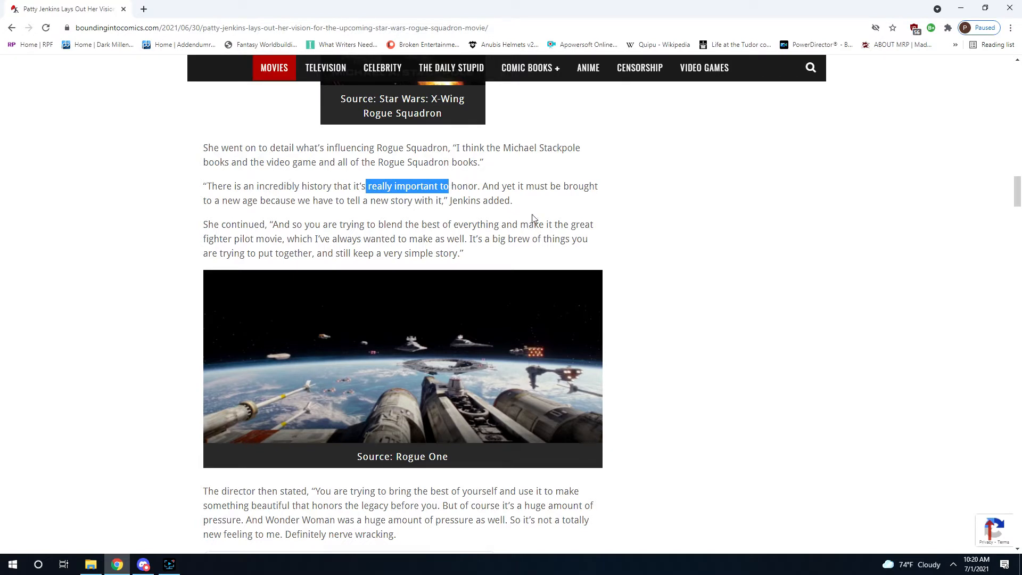
click(509, 191)
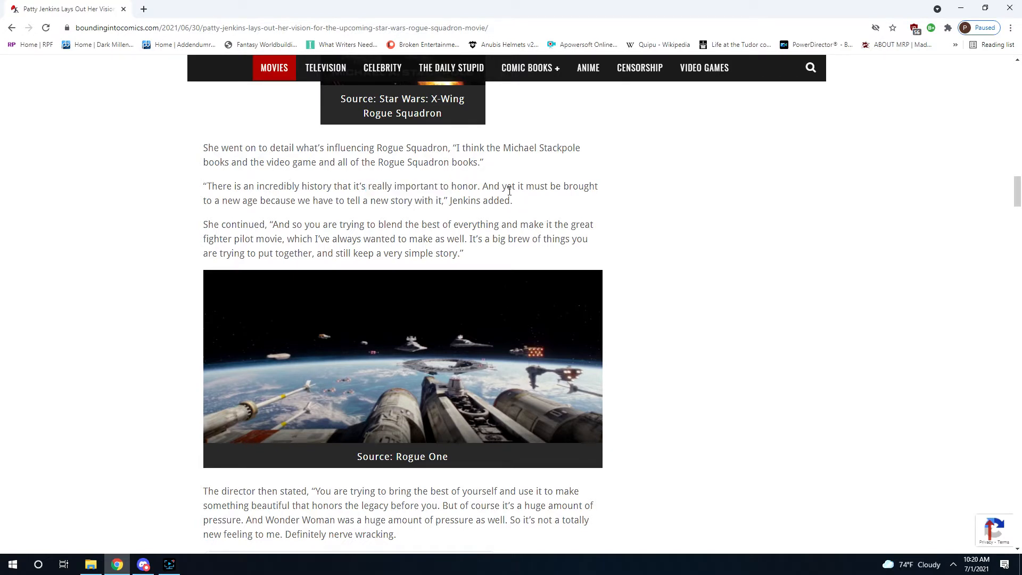
drag(507, 187, 414, 200)
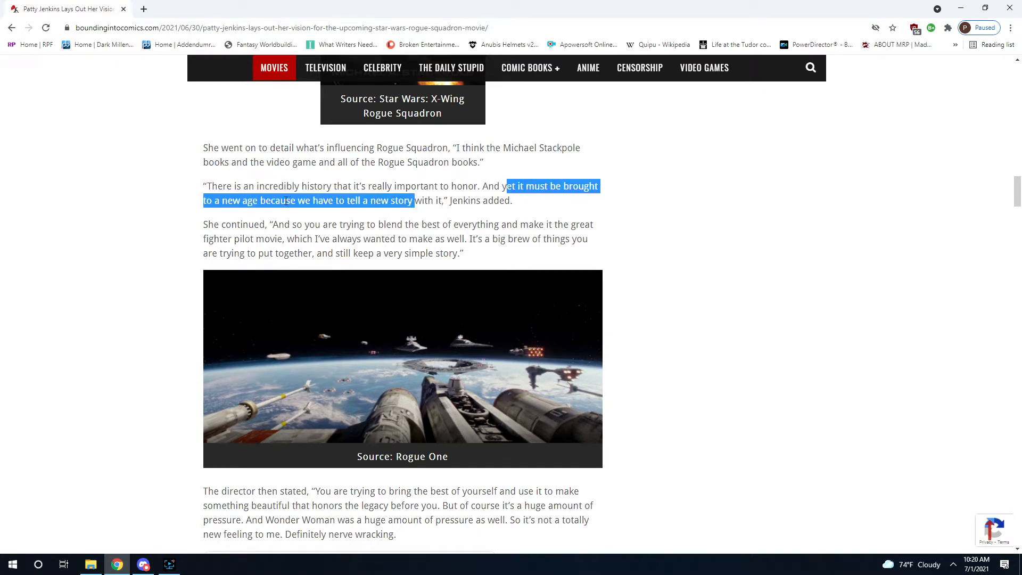
mouse_move(304, 215)
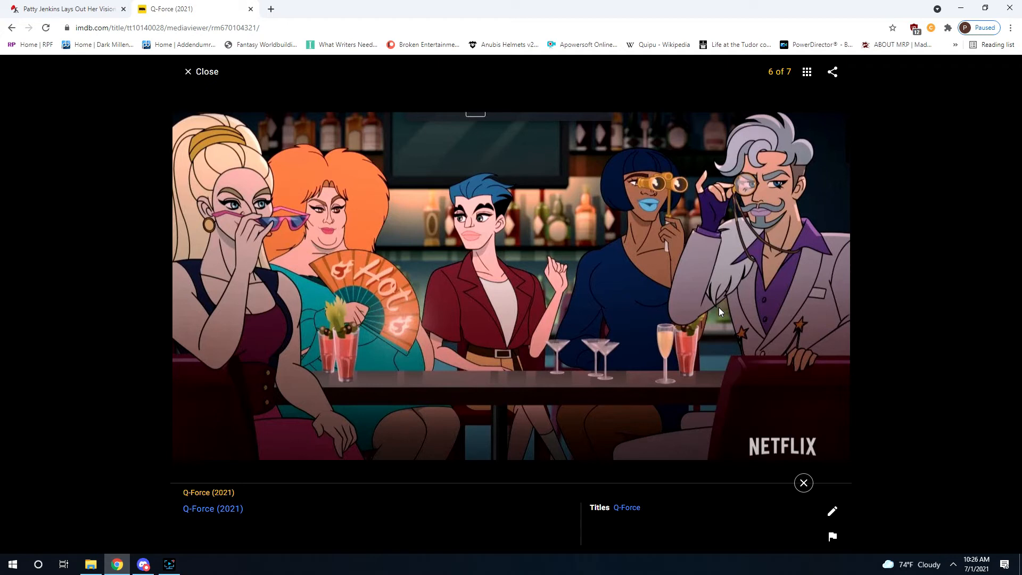
Close the Q-Force photo gallery and return to the Rogue Squadron article.
click(65, 8)
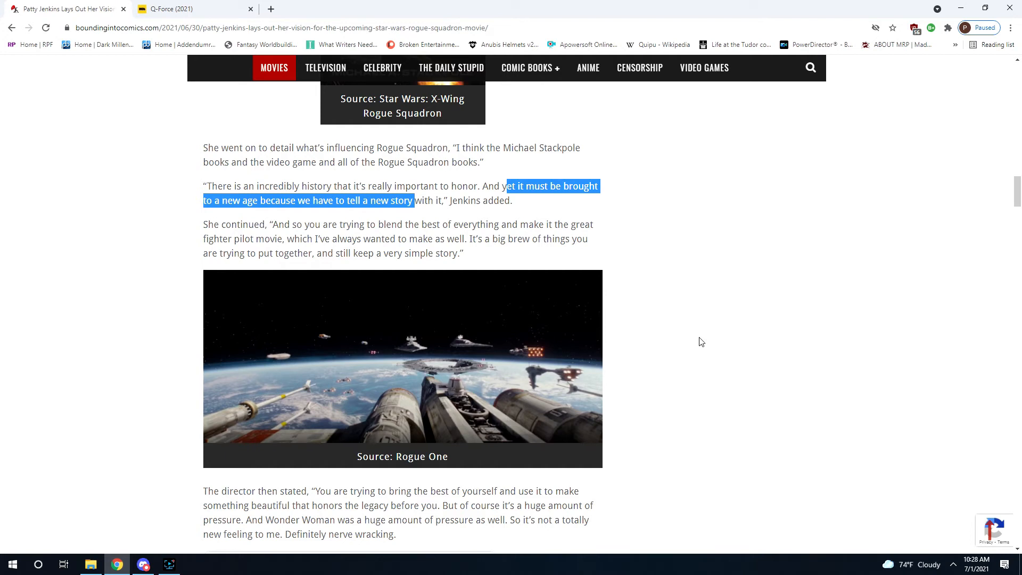
mouse_move(78, 51)
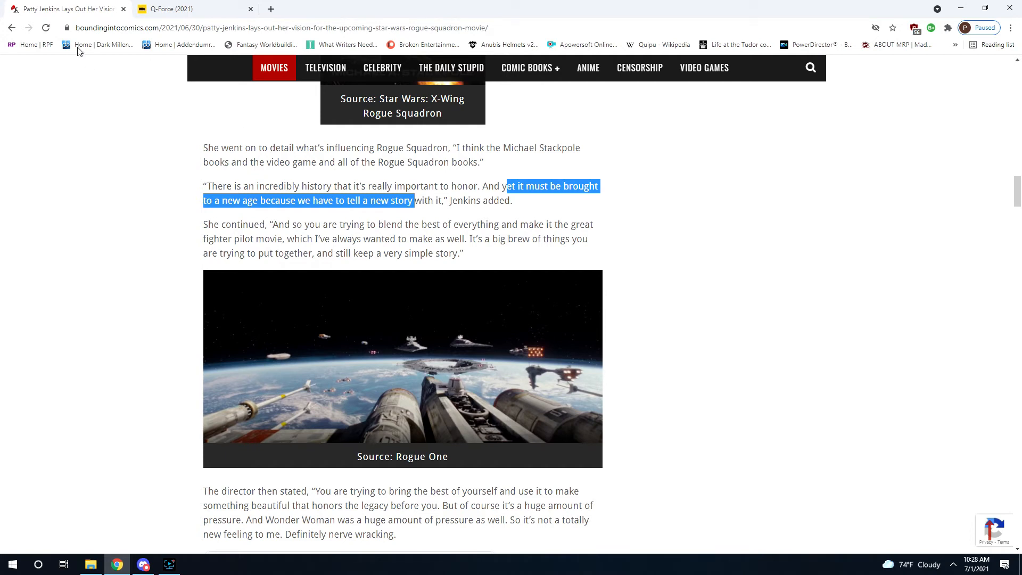
Clear the highlight from Jenkins' new-age quote.
click(413, 250)
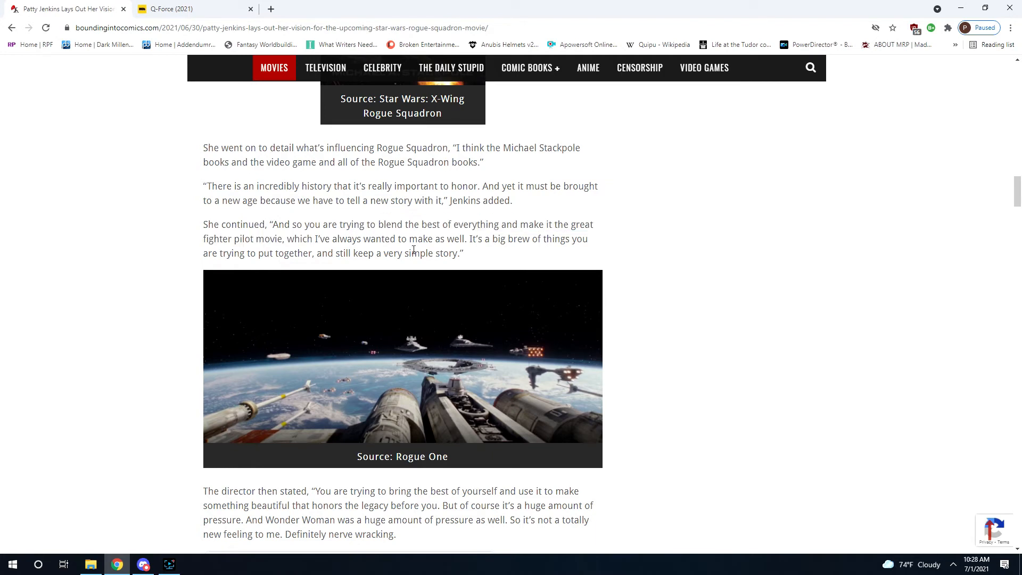
mouse_move(434, 233)
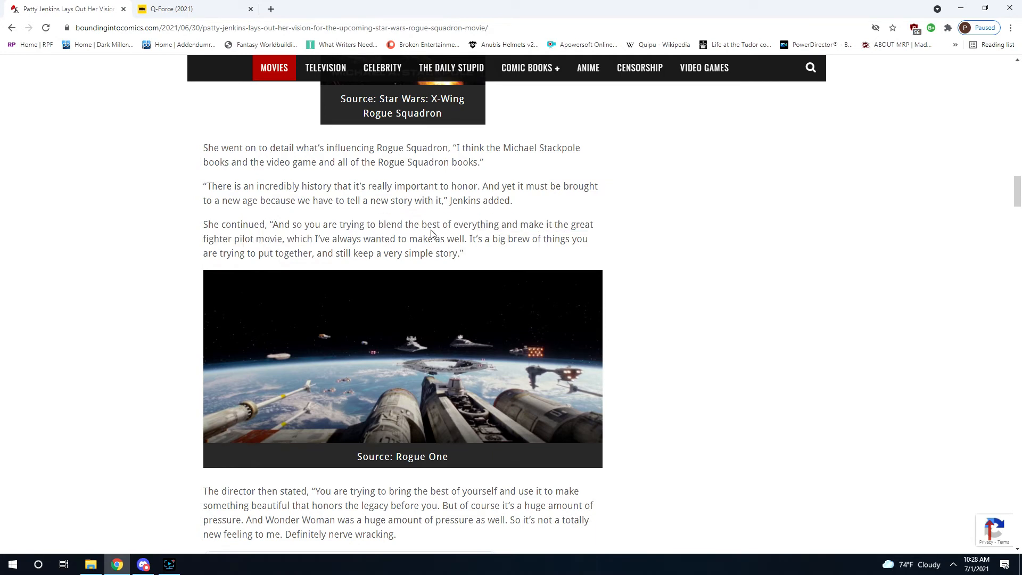
Read past Kennedy's no-source-material remarks to the Matthew Robinson co-writer paragraph.
scroll(down, 3)
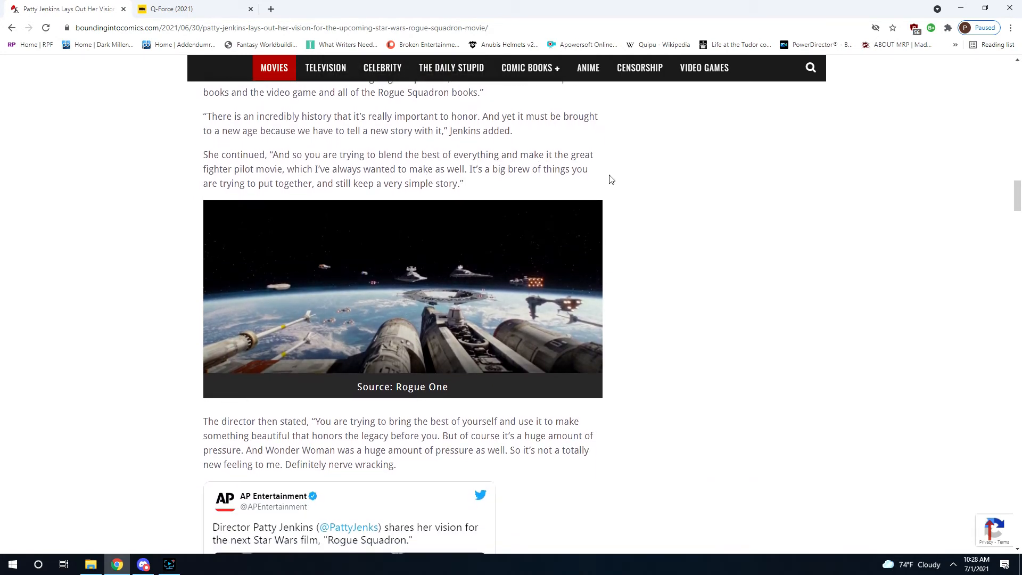
scroll(down, 3)
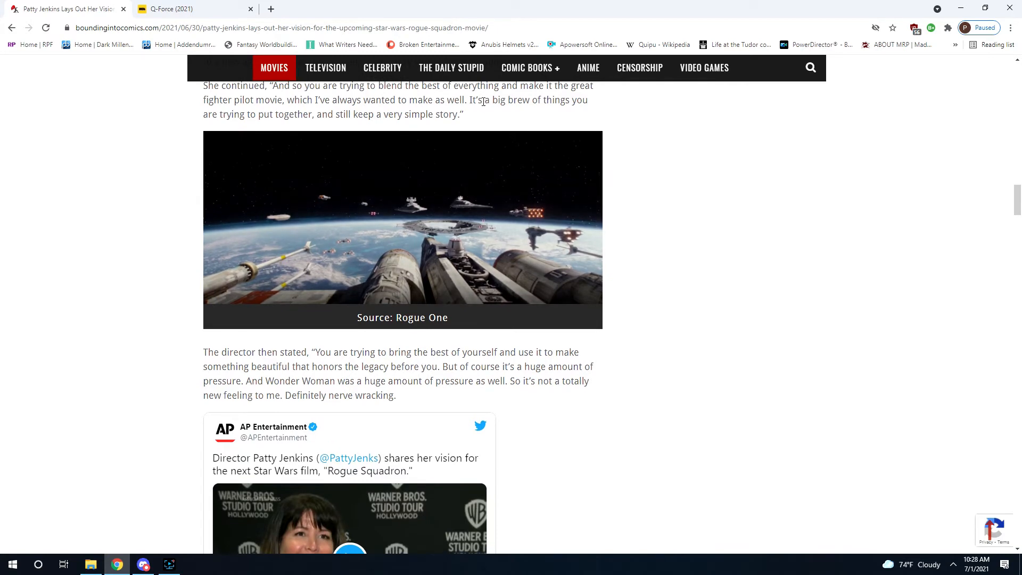
scroll(down, 3)
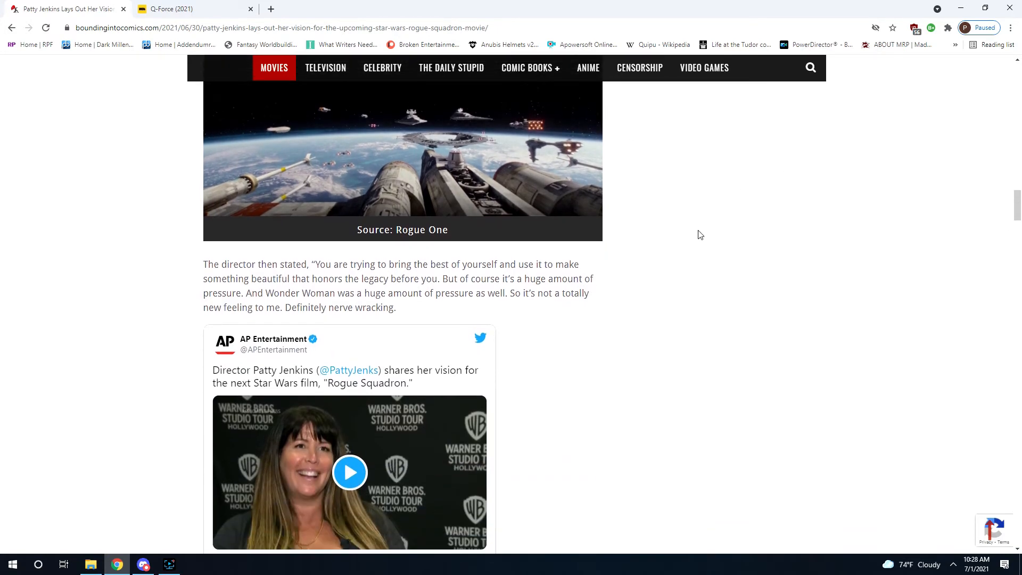
scroll(down, 3)
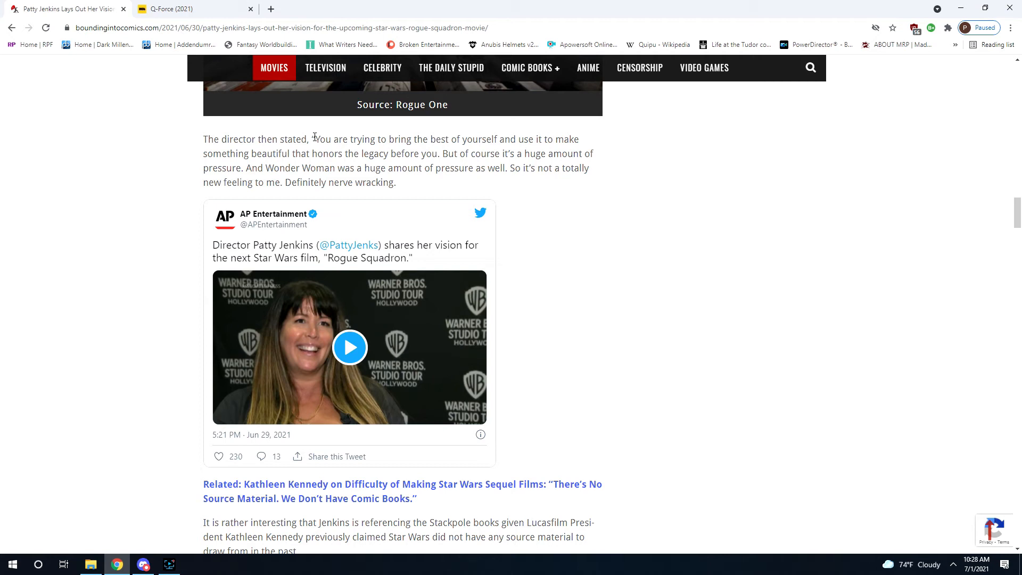
scroll(down, 3)
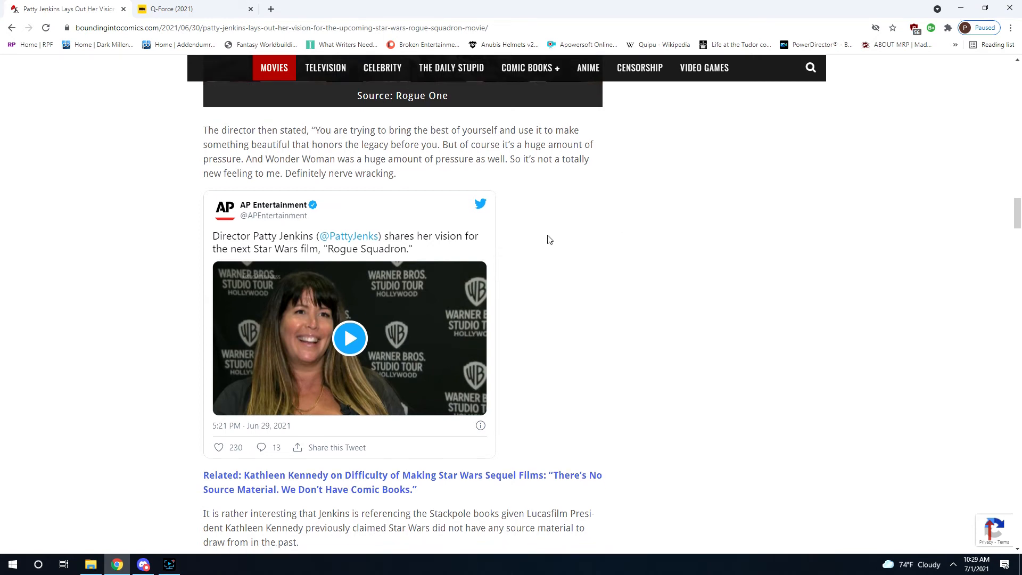
scroll(down, 3)
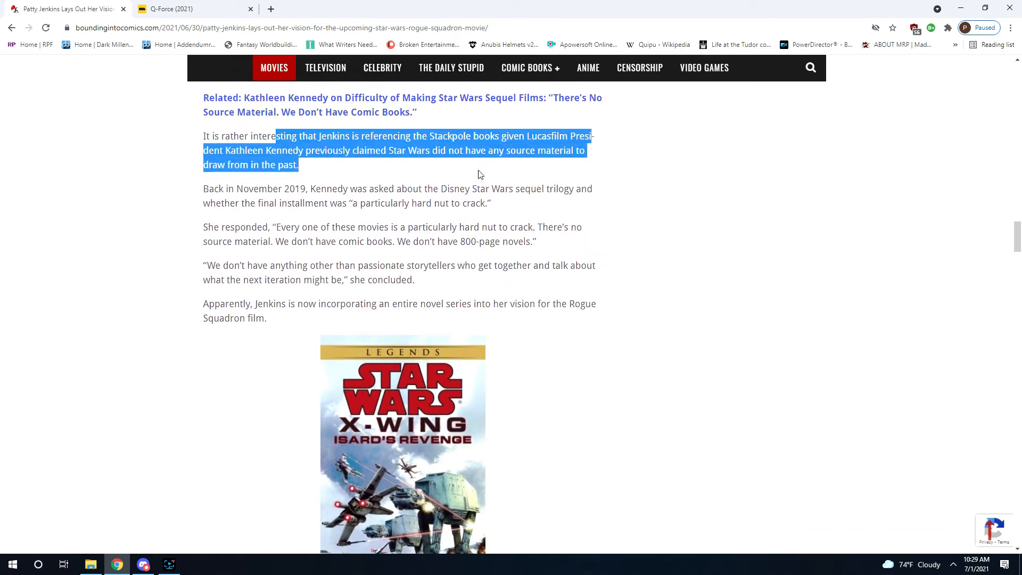
scroll(down, 3)
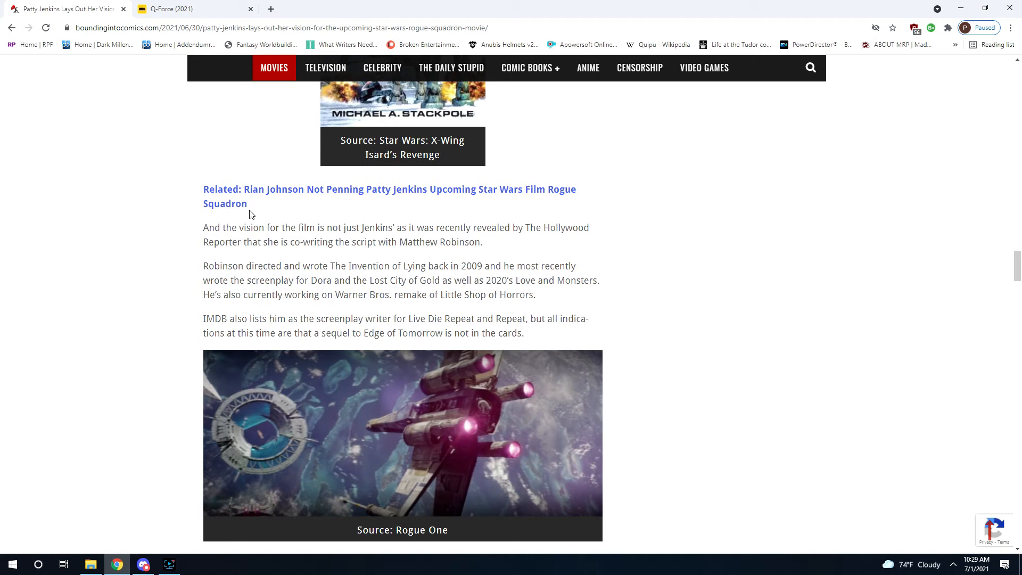
mouse_move(259, 242)
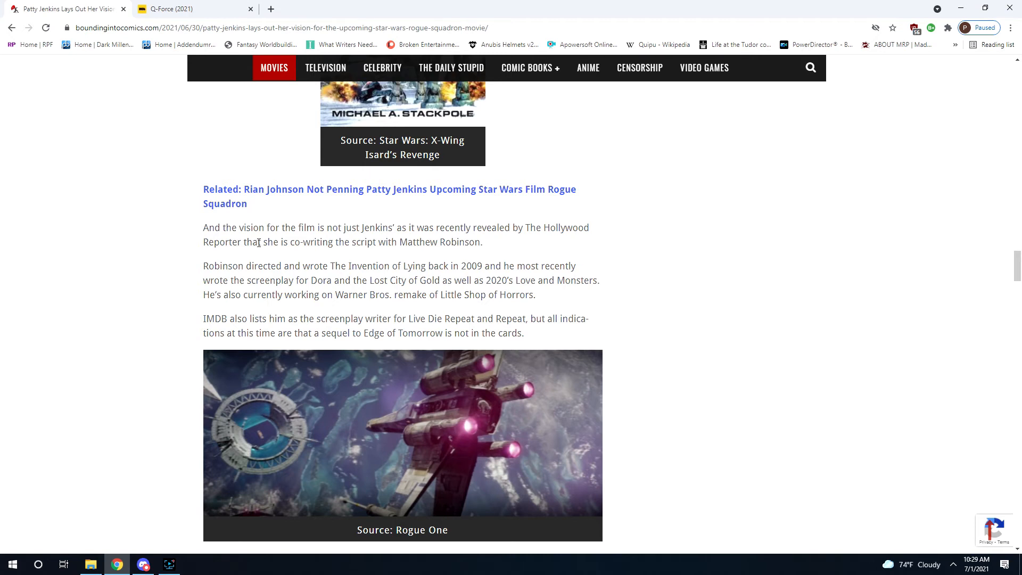
mouse_move(376, 224)
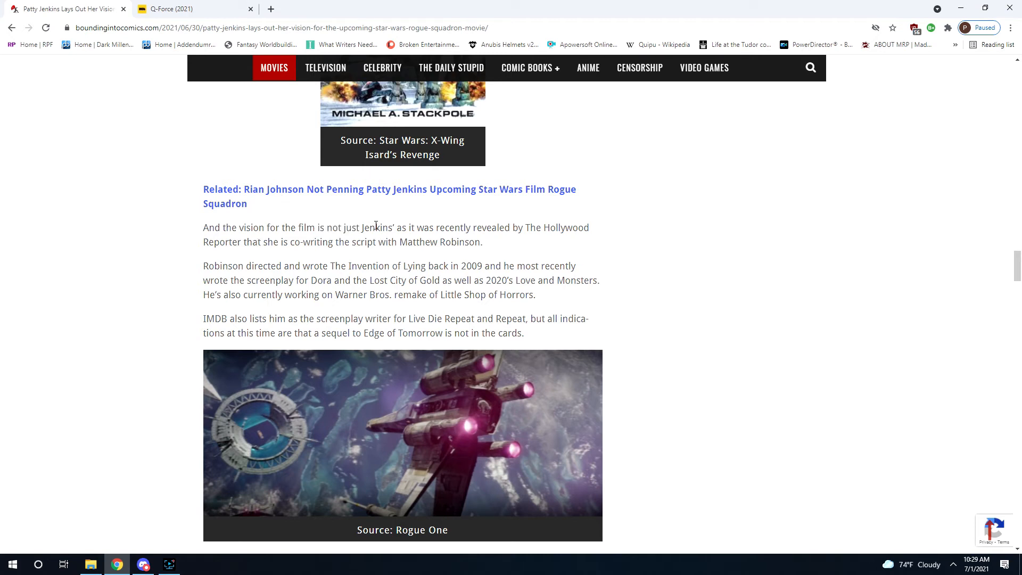
Highlight "Jenkins' as it was recently revealed" in the co-writer paragraph.
drag(364, 228, 403, 228)
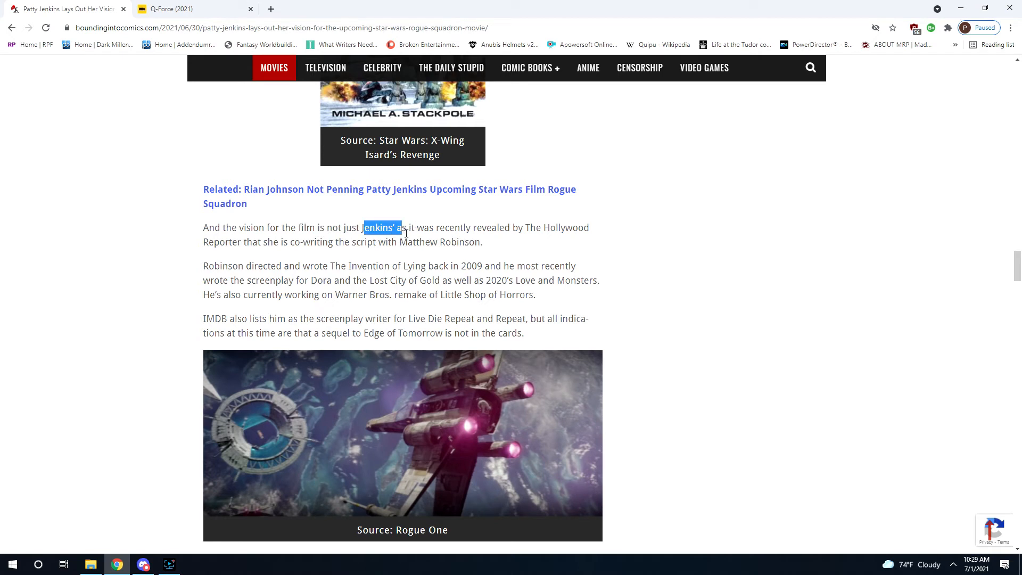
drag(402, 227, 513, 228)
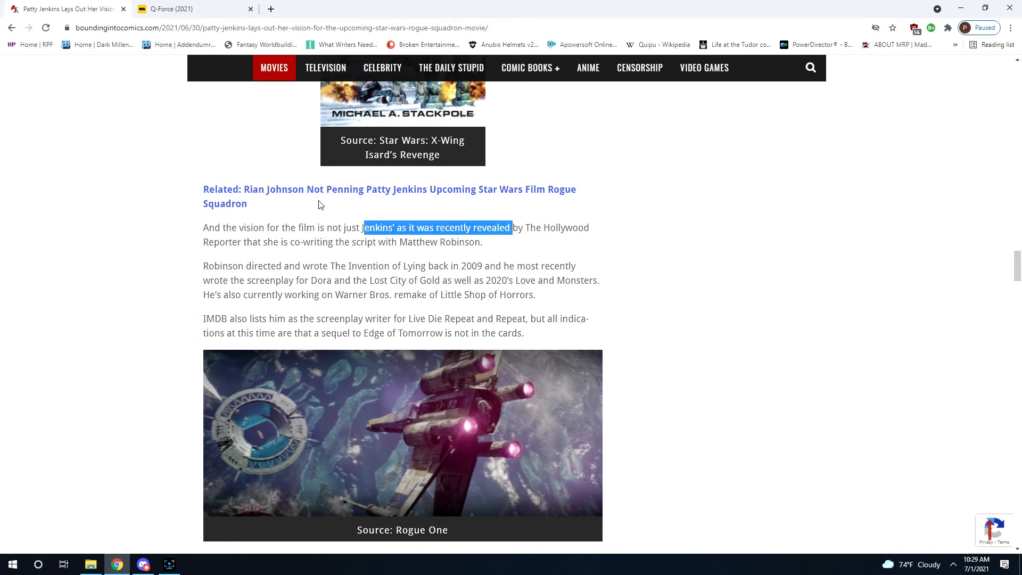
mouse_move(423, 239)
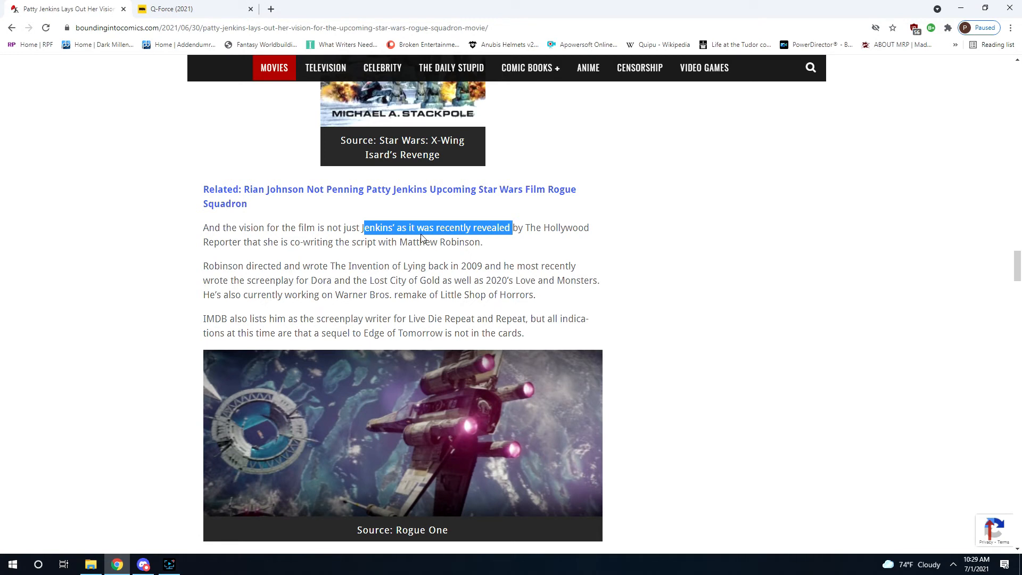
mouse_move(344, 34)
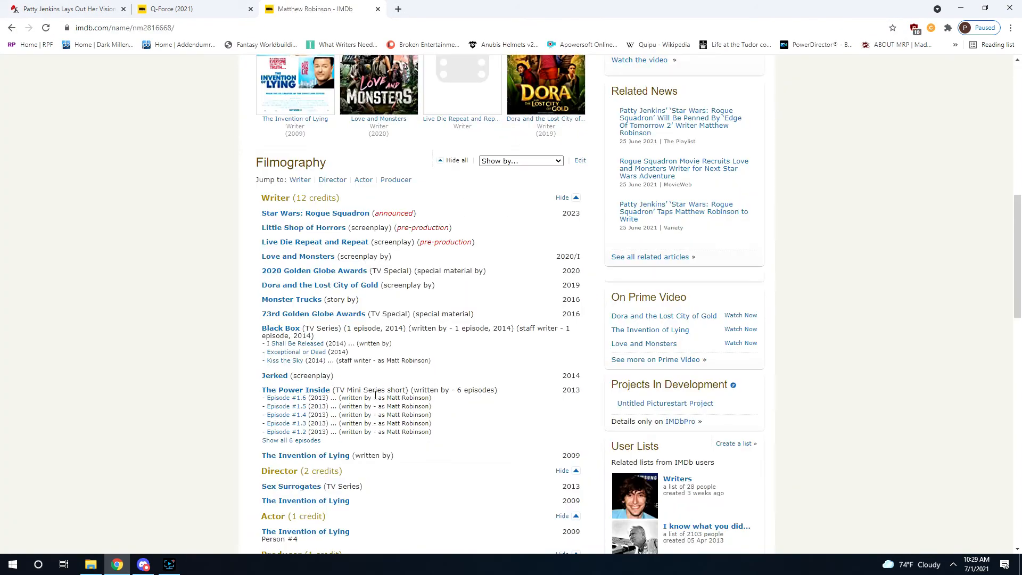
Review Matthew Robinson's filmography and open Dora and the Lost City of Gold in a new tab.
scroll(down, 3)
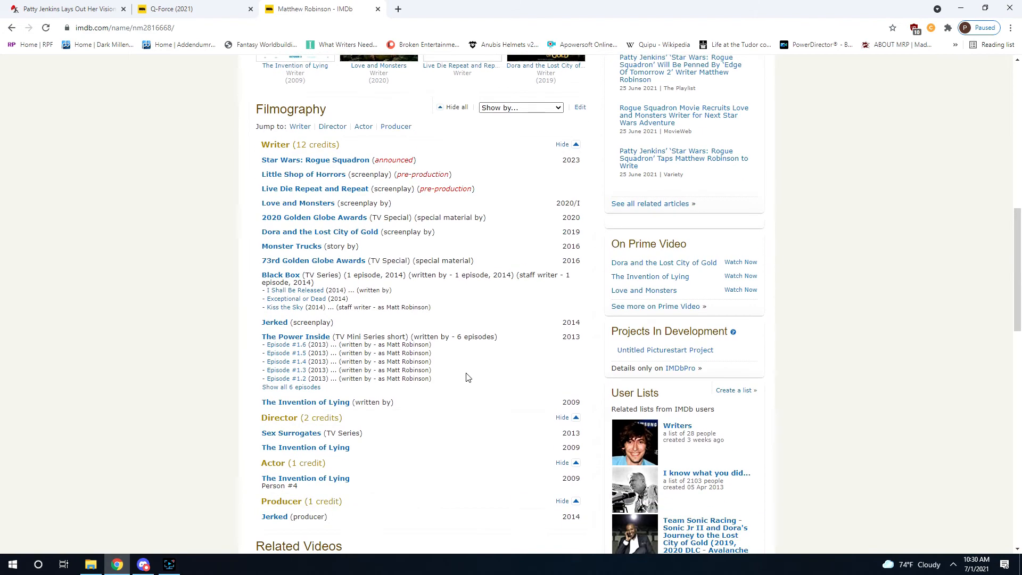
scroll(down, 3)
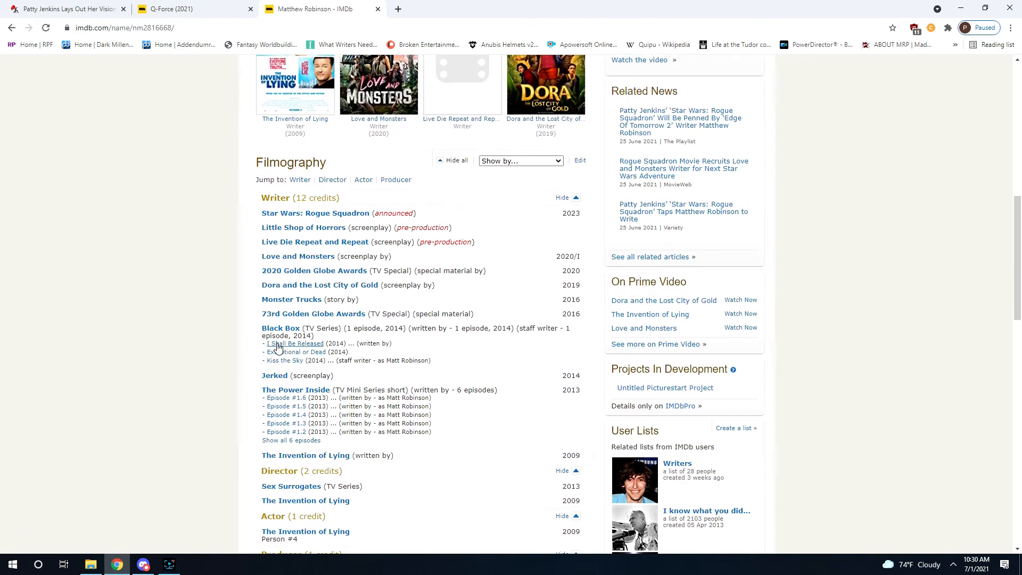
mouse_move(280, 328)
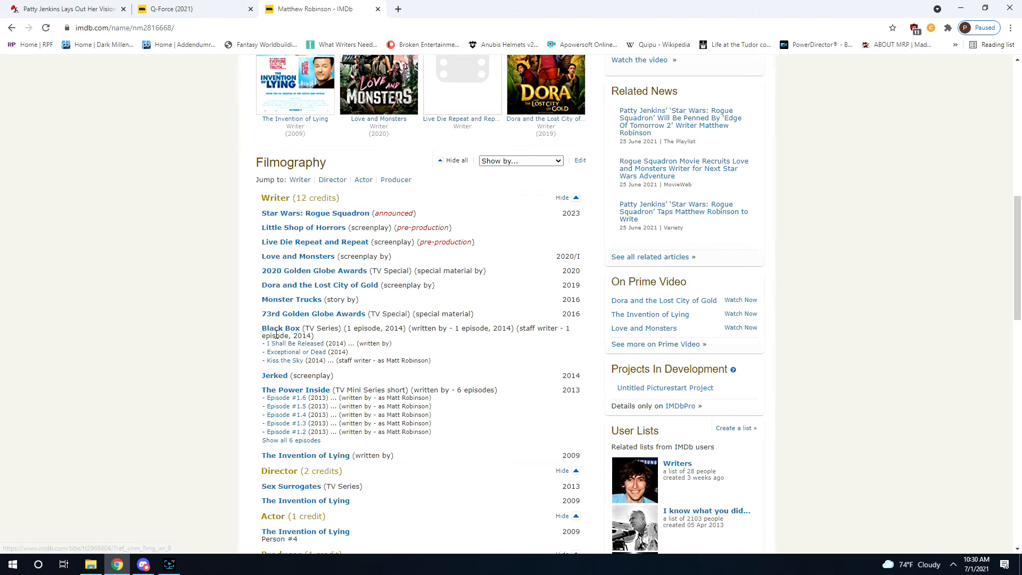
mouse_move(295, 344)
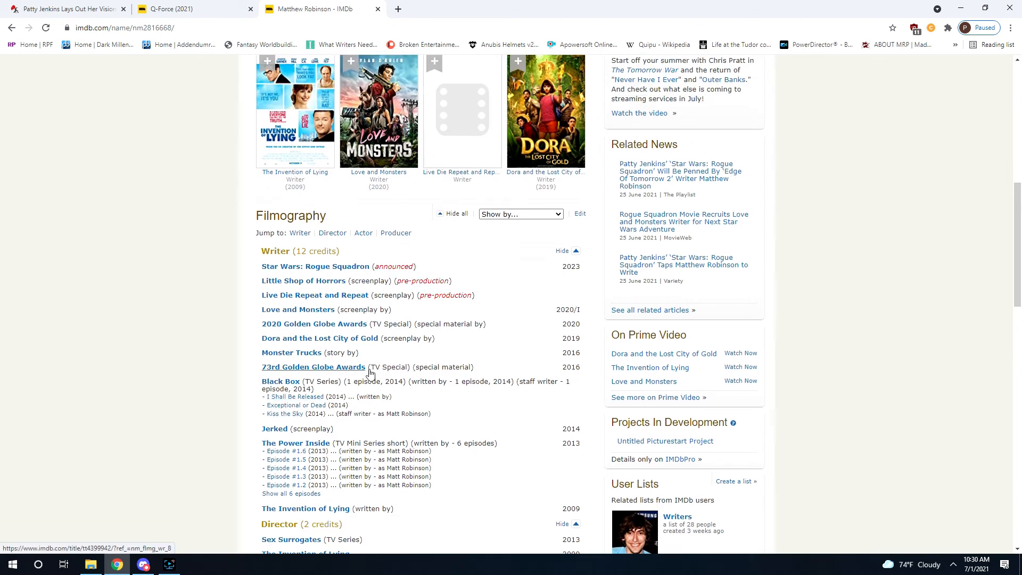
mouse_move(346, 369)
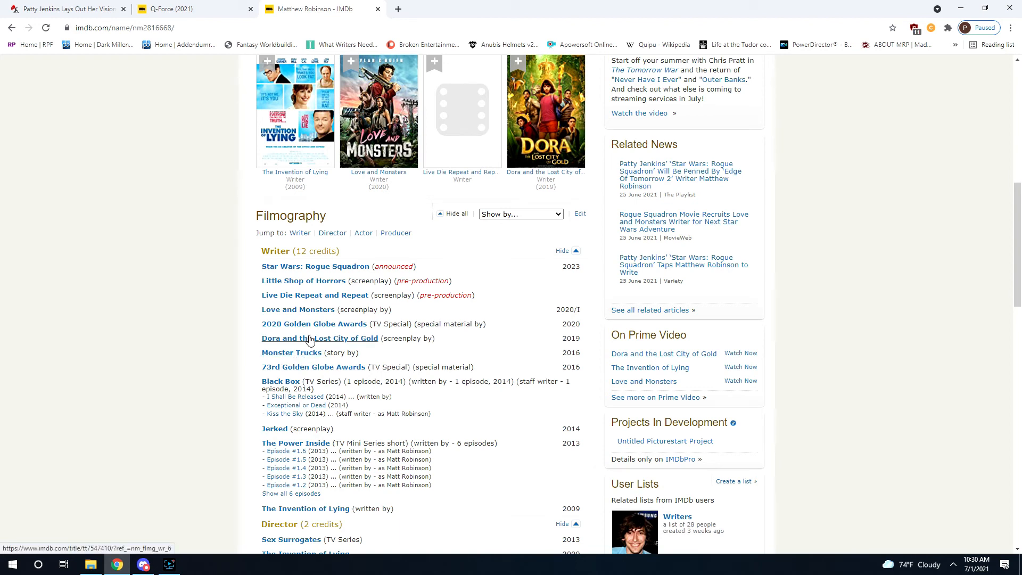
click(320, 338)
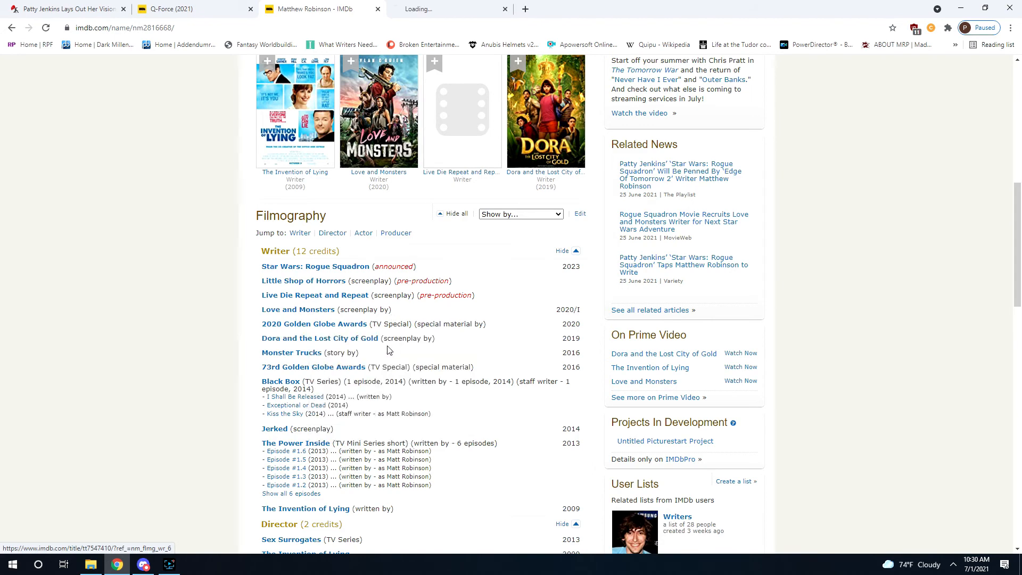
Switch to the Dora and the Lost City of Gold page with its 6.1 rating.
click(320, 338)
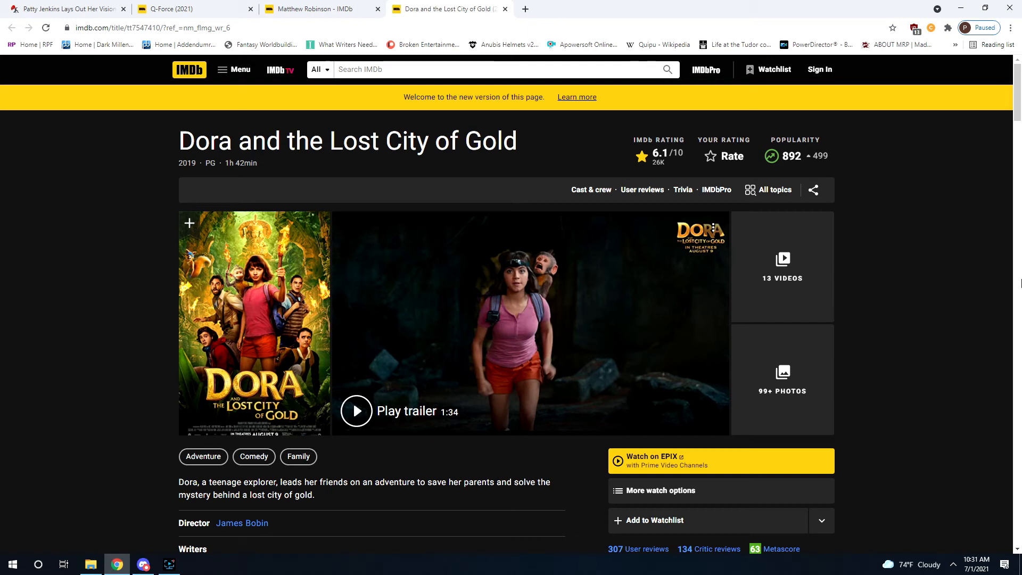
mouse_move(606, 269)
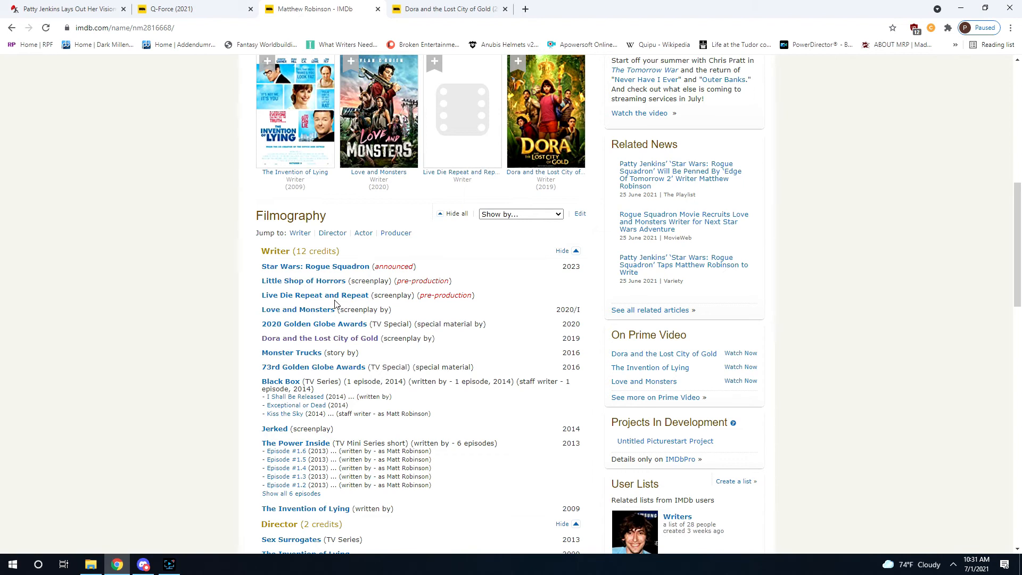
mouse_move(320, 294)
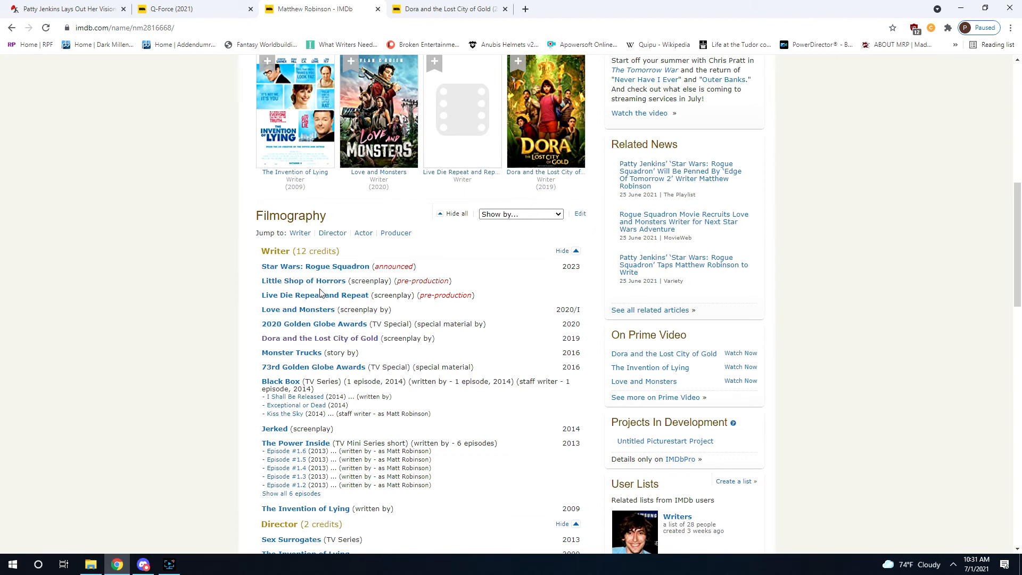
mouse_move(500, 329)
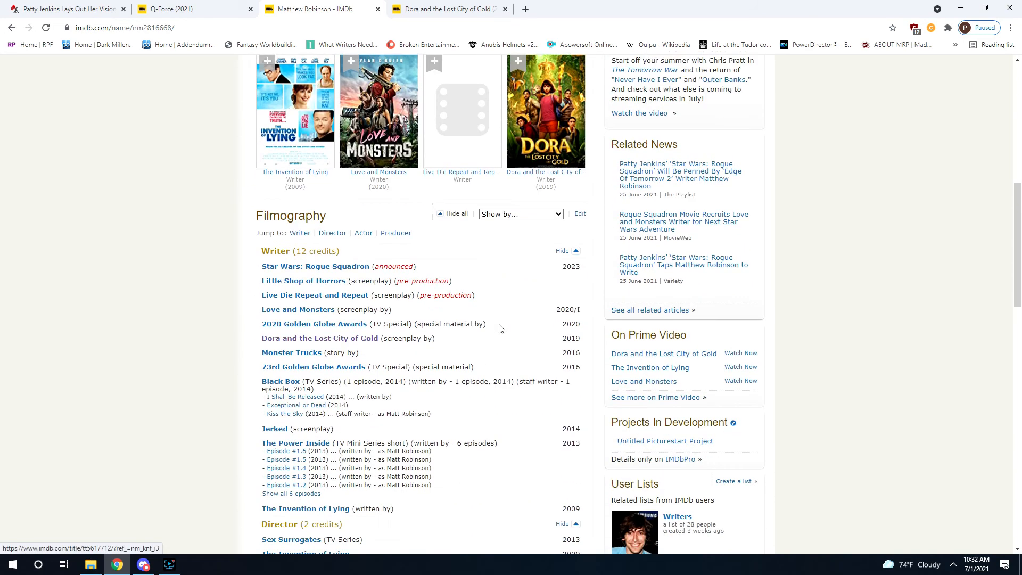
Review Matthew Robinson's writer credits on IMDb, then return to the Rogue Squadron article.
scroll(down, 3)
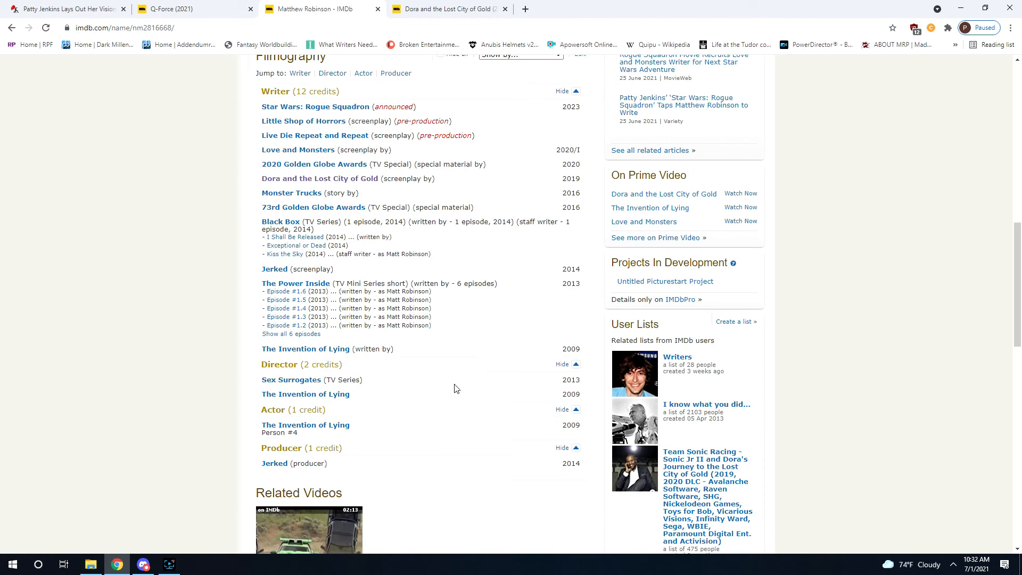
scroll(down, 3)
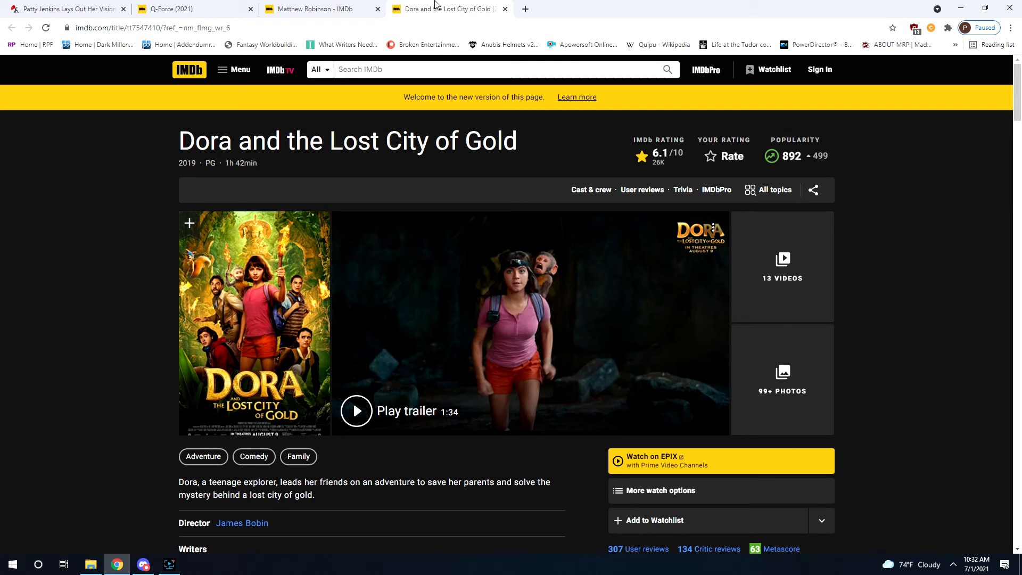
click(189, 8)
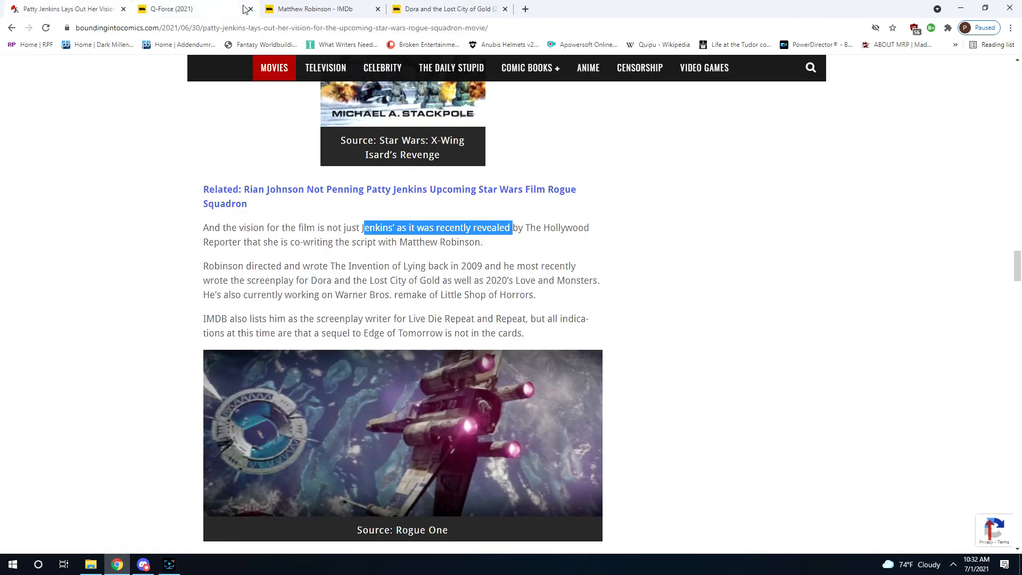
Close the Q-Force page, leaving the Rogue Squadron article at the paragraphs on Robinson's credits.
click(246, 9)
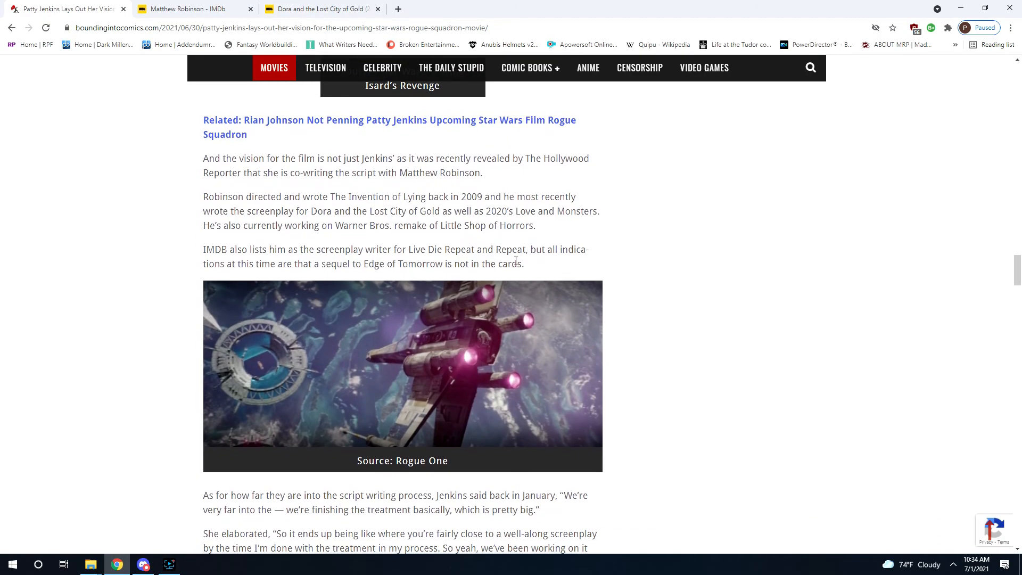
mouse_move(405, 189)
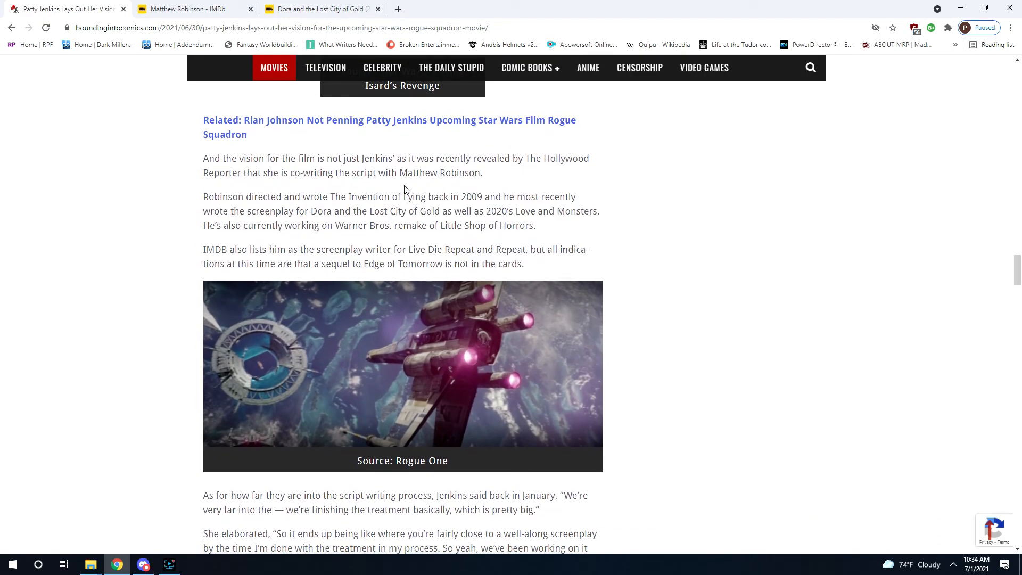
mouse_move(380, 194)
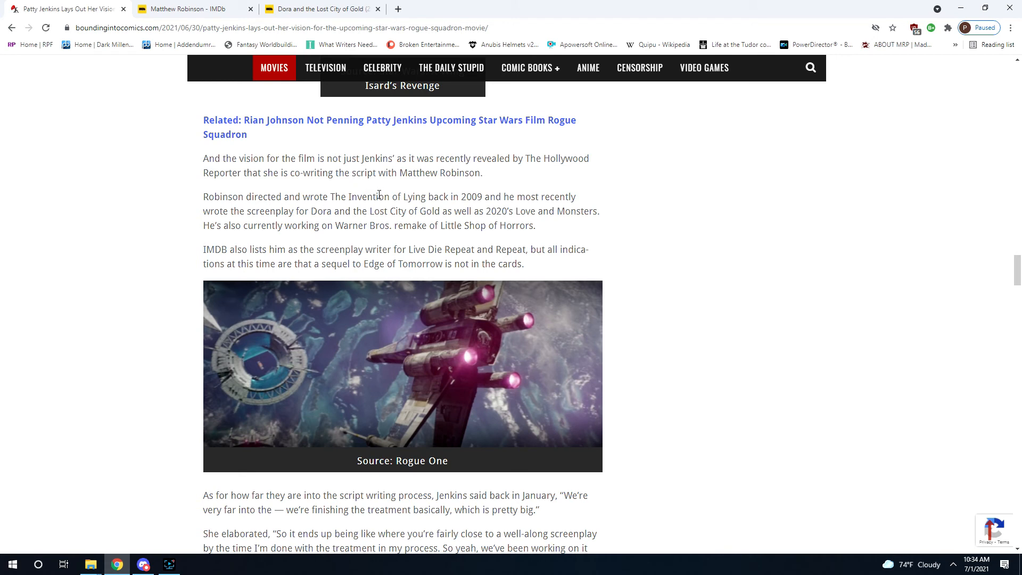
scroll(down, 3)
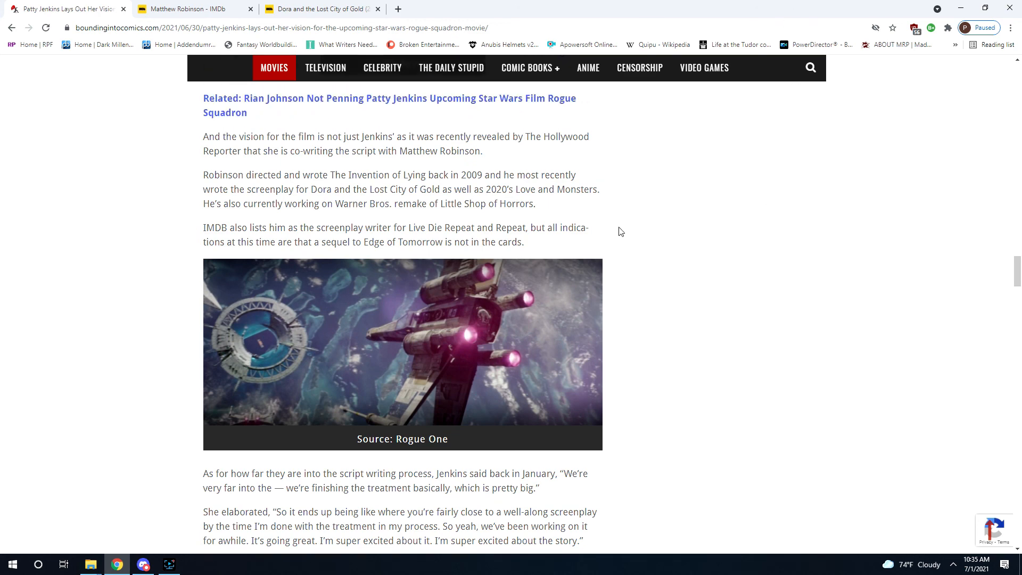
scroll(down, 3)
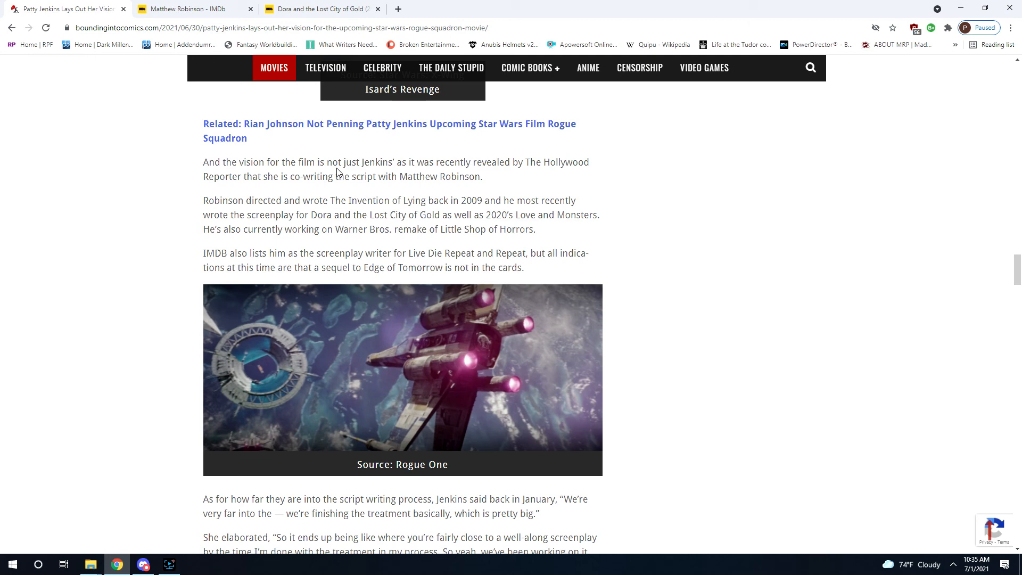
Read past Jenkins' quotes and the X-Wing cover to the 32-comment Conversation section.
scroll(down, 3)
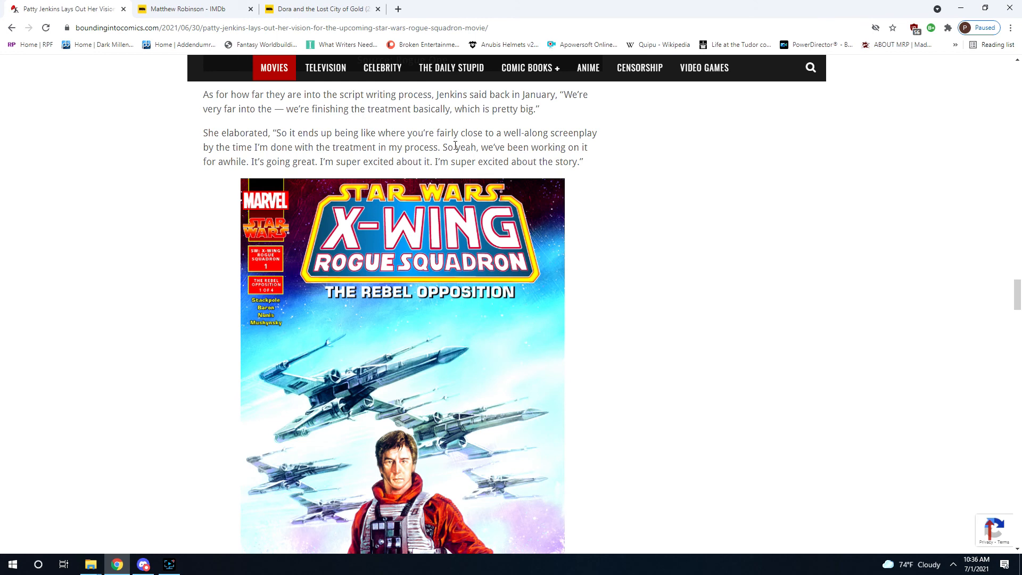
mouse_move(315, 96)
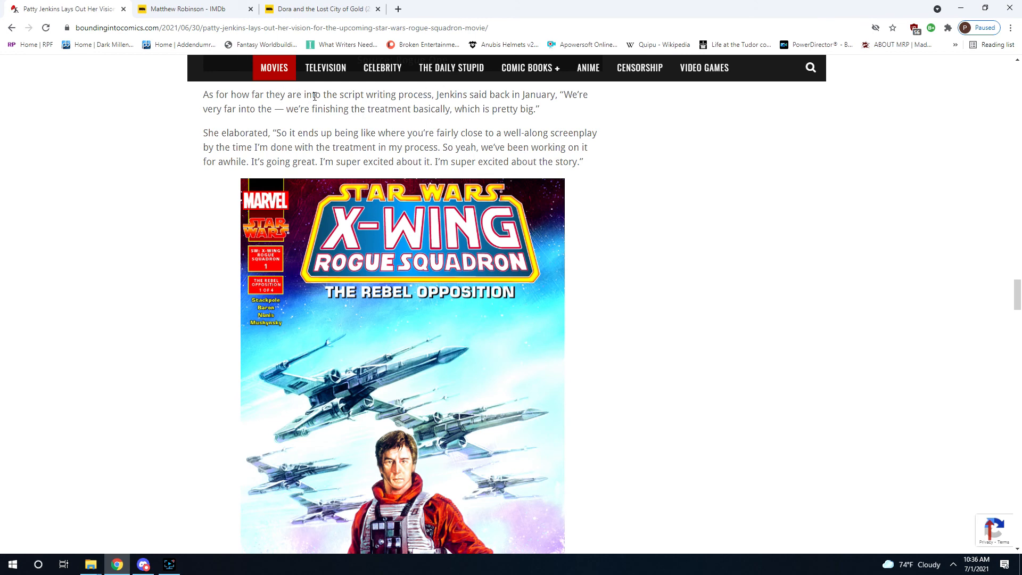
mouse_move(363, 107)
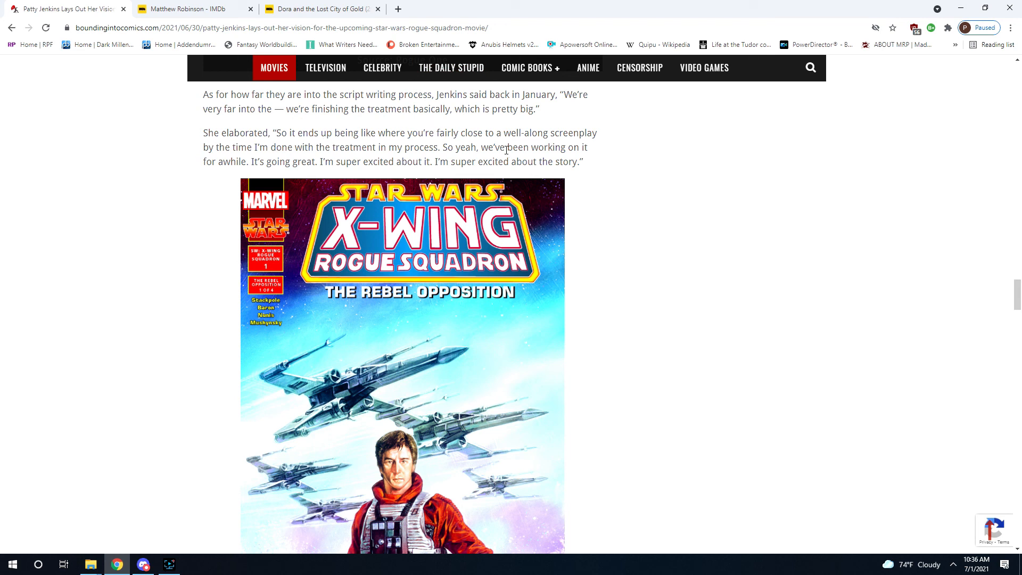
mouse_move(356, 147)
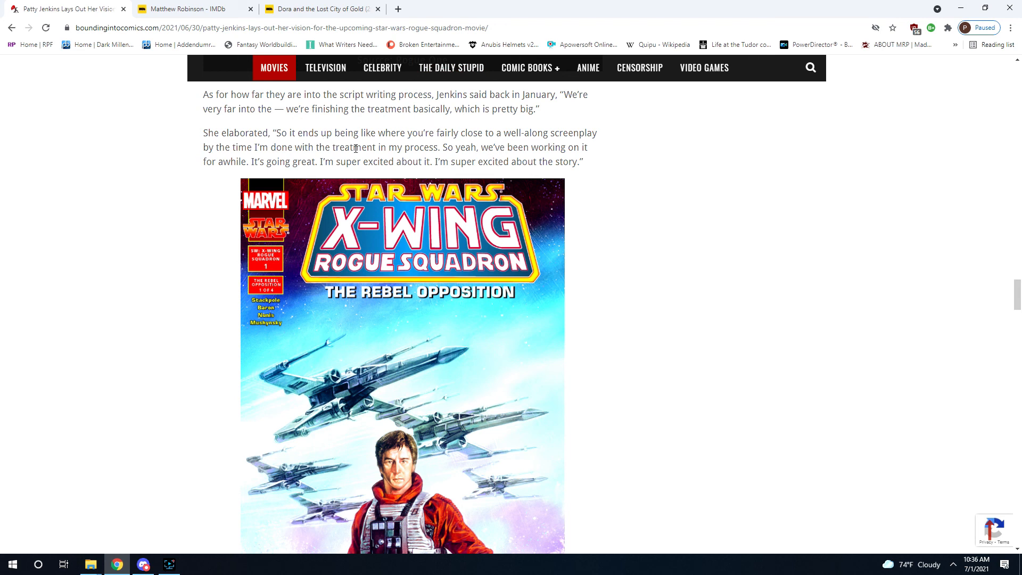
scroll(down, 3)
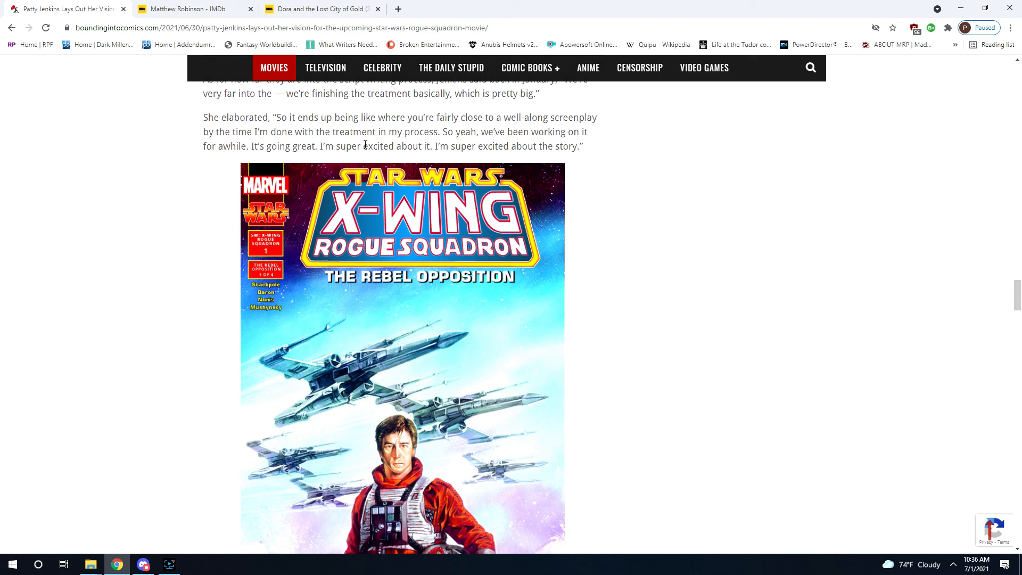
scroll(down, 3)
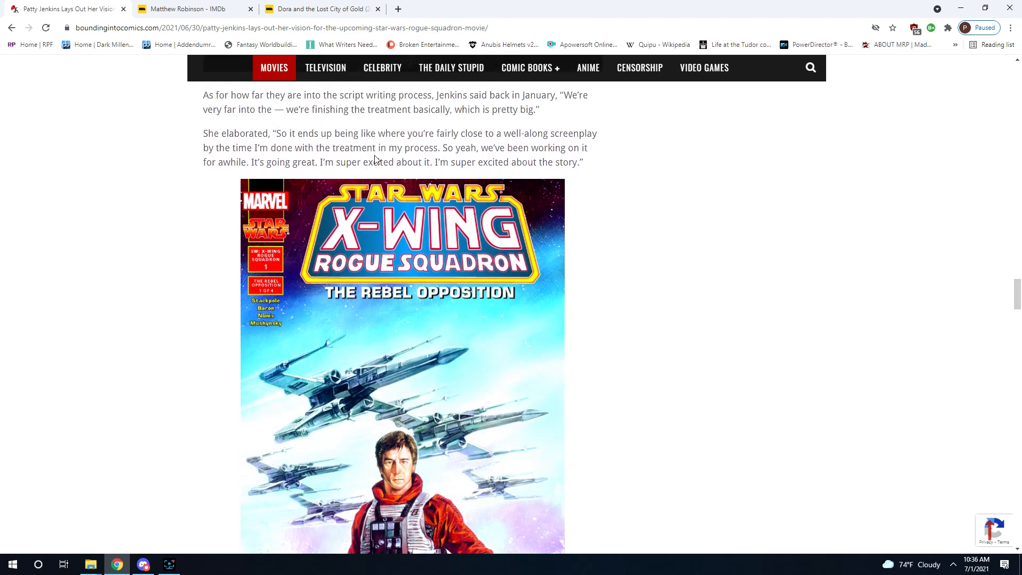
mouse_move(518, 161)
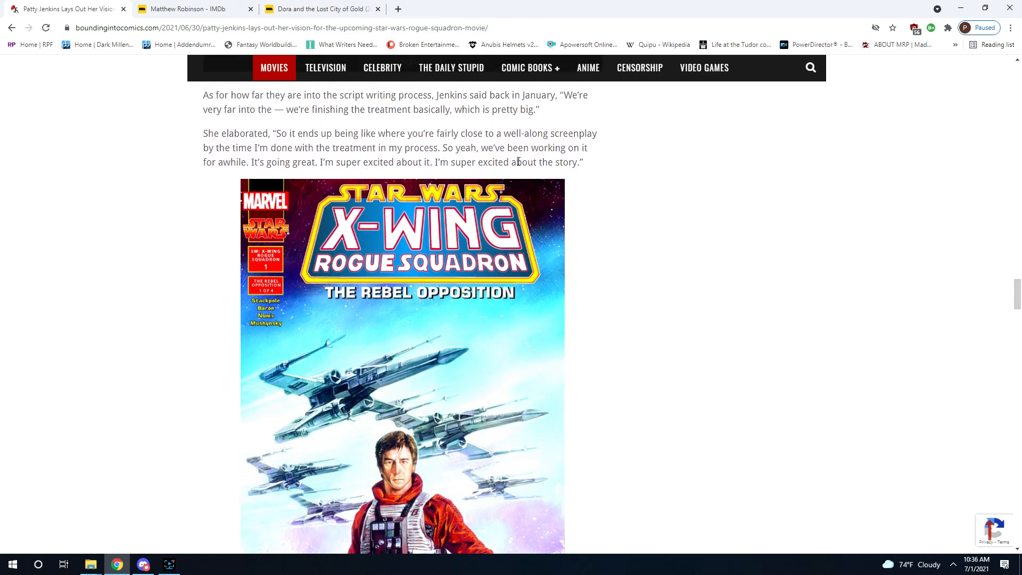
scroll(down, 3)
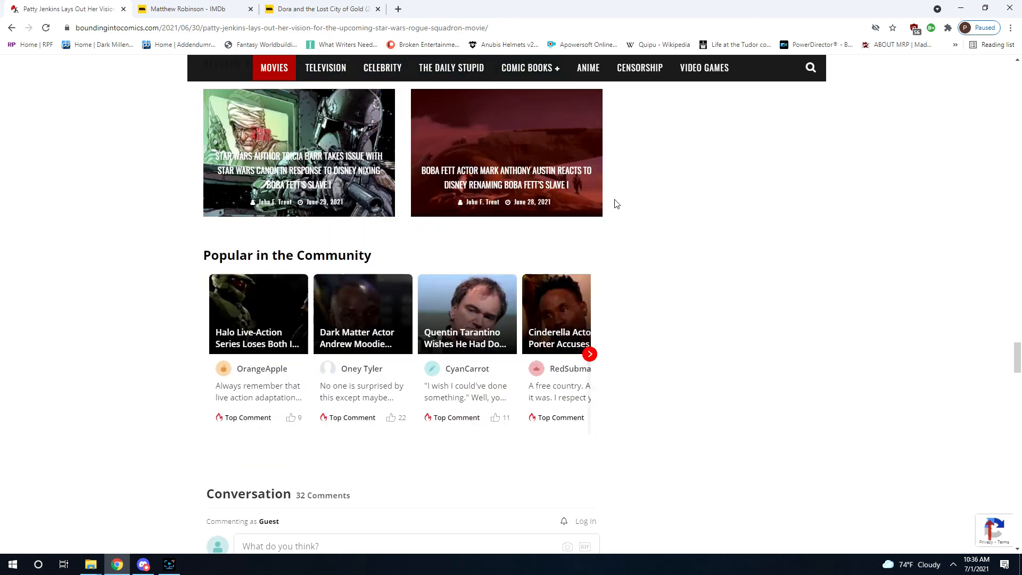